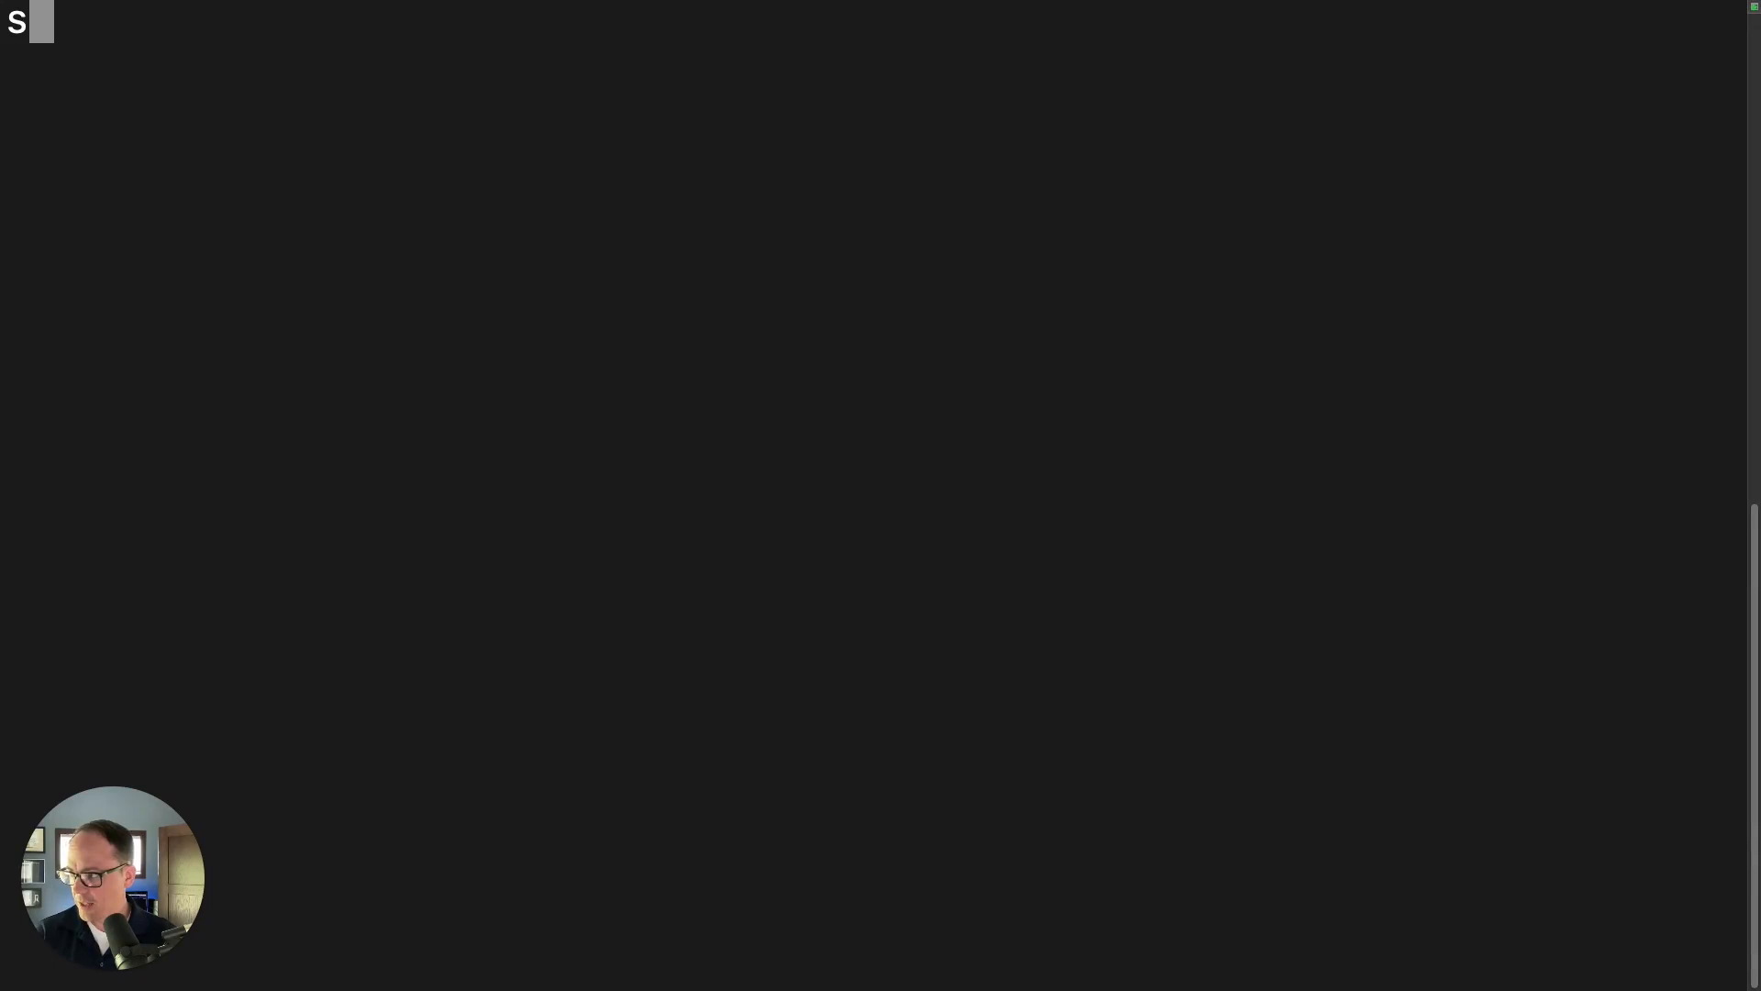
type("sh root@10")
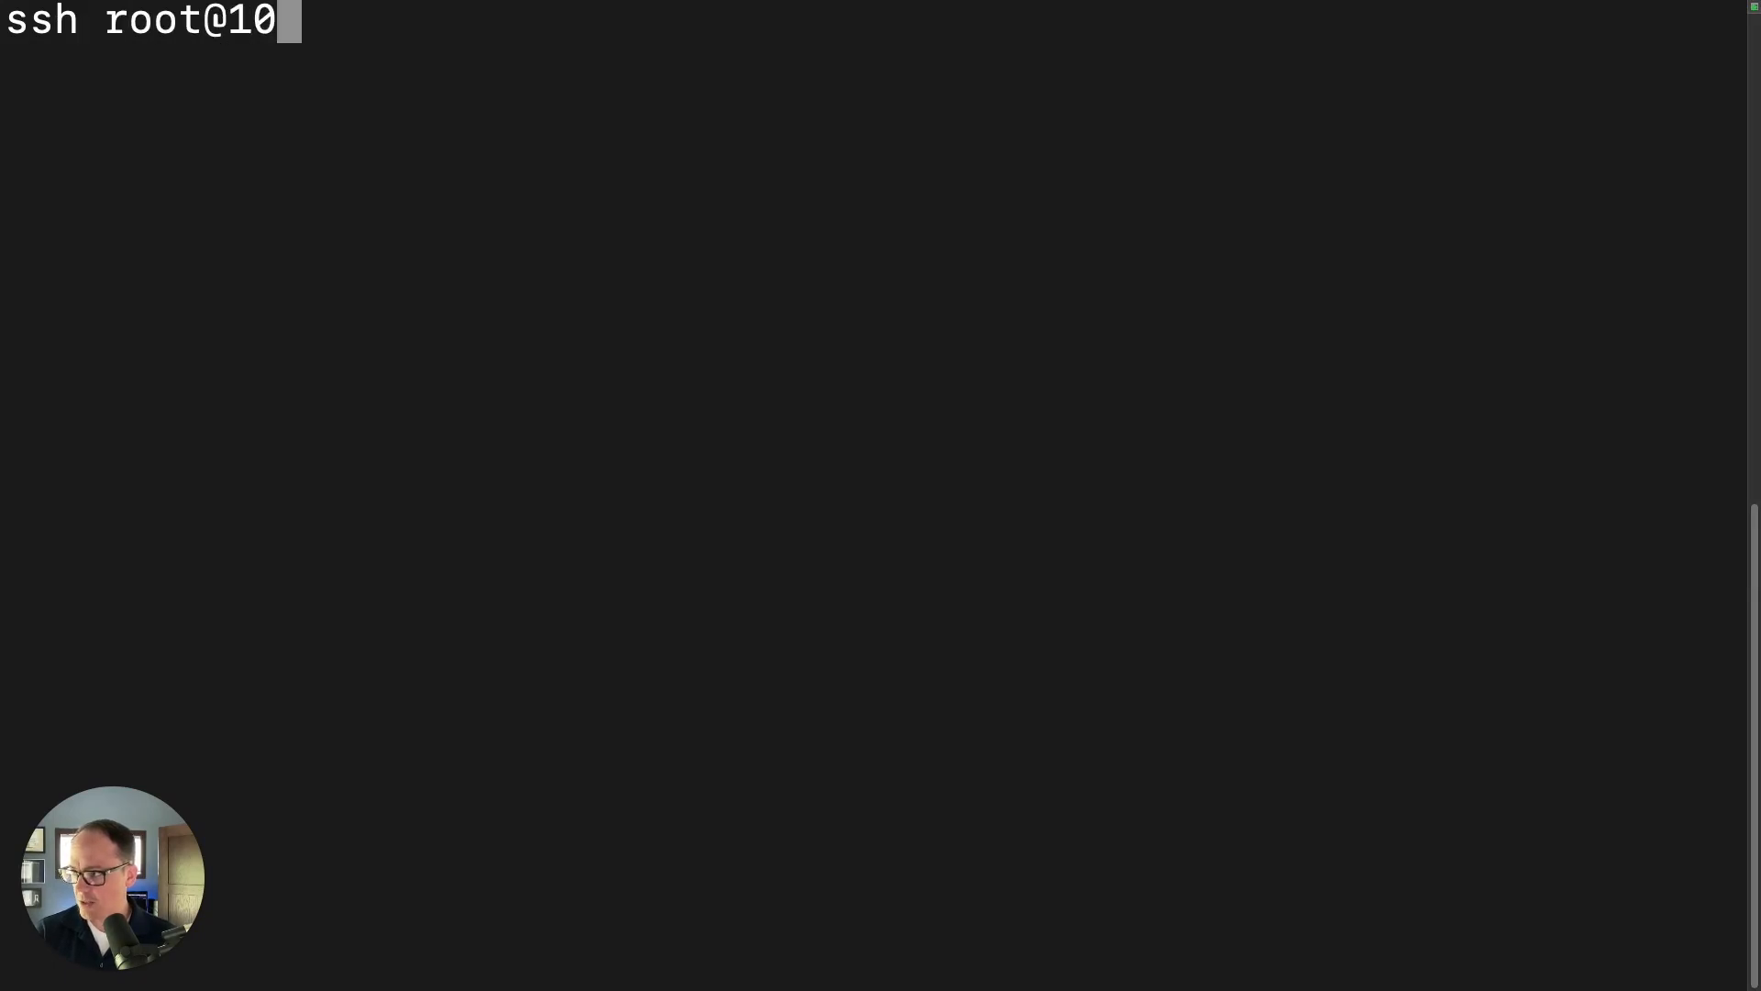
type(".0.20.207")
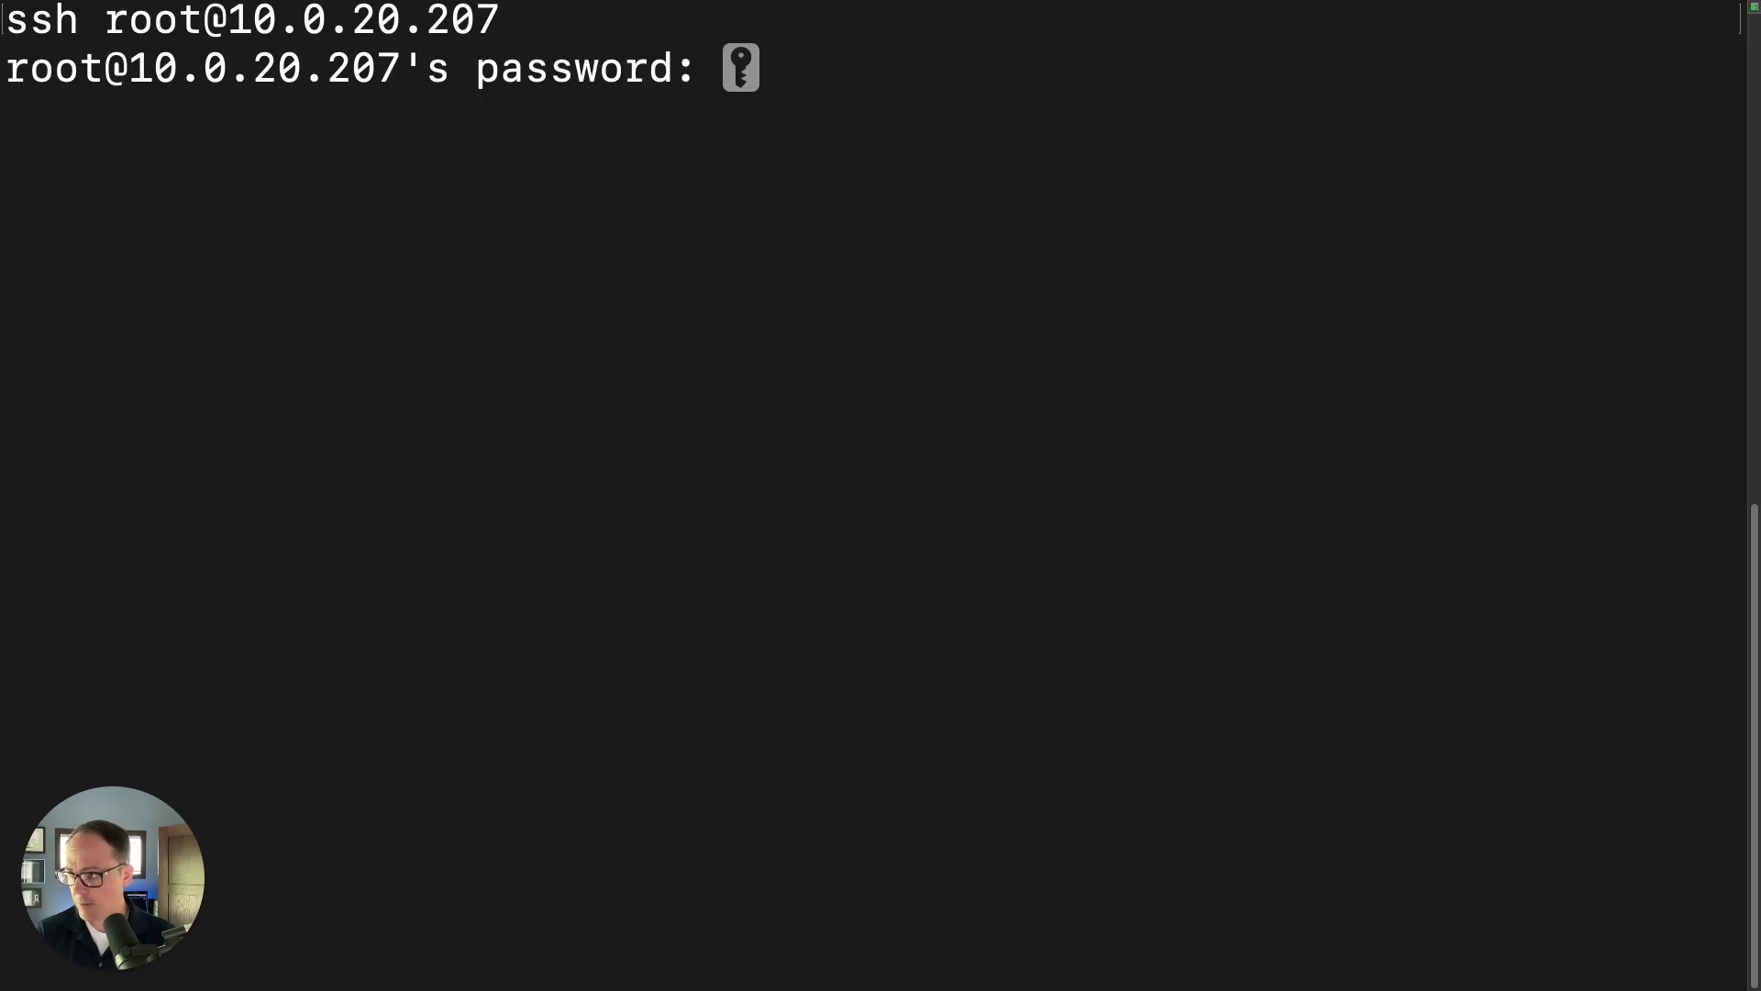
key("Enter")
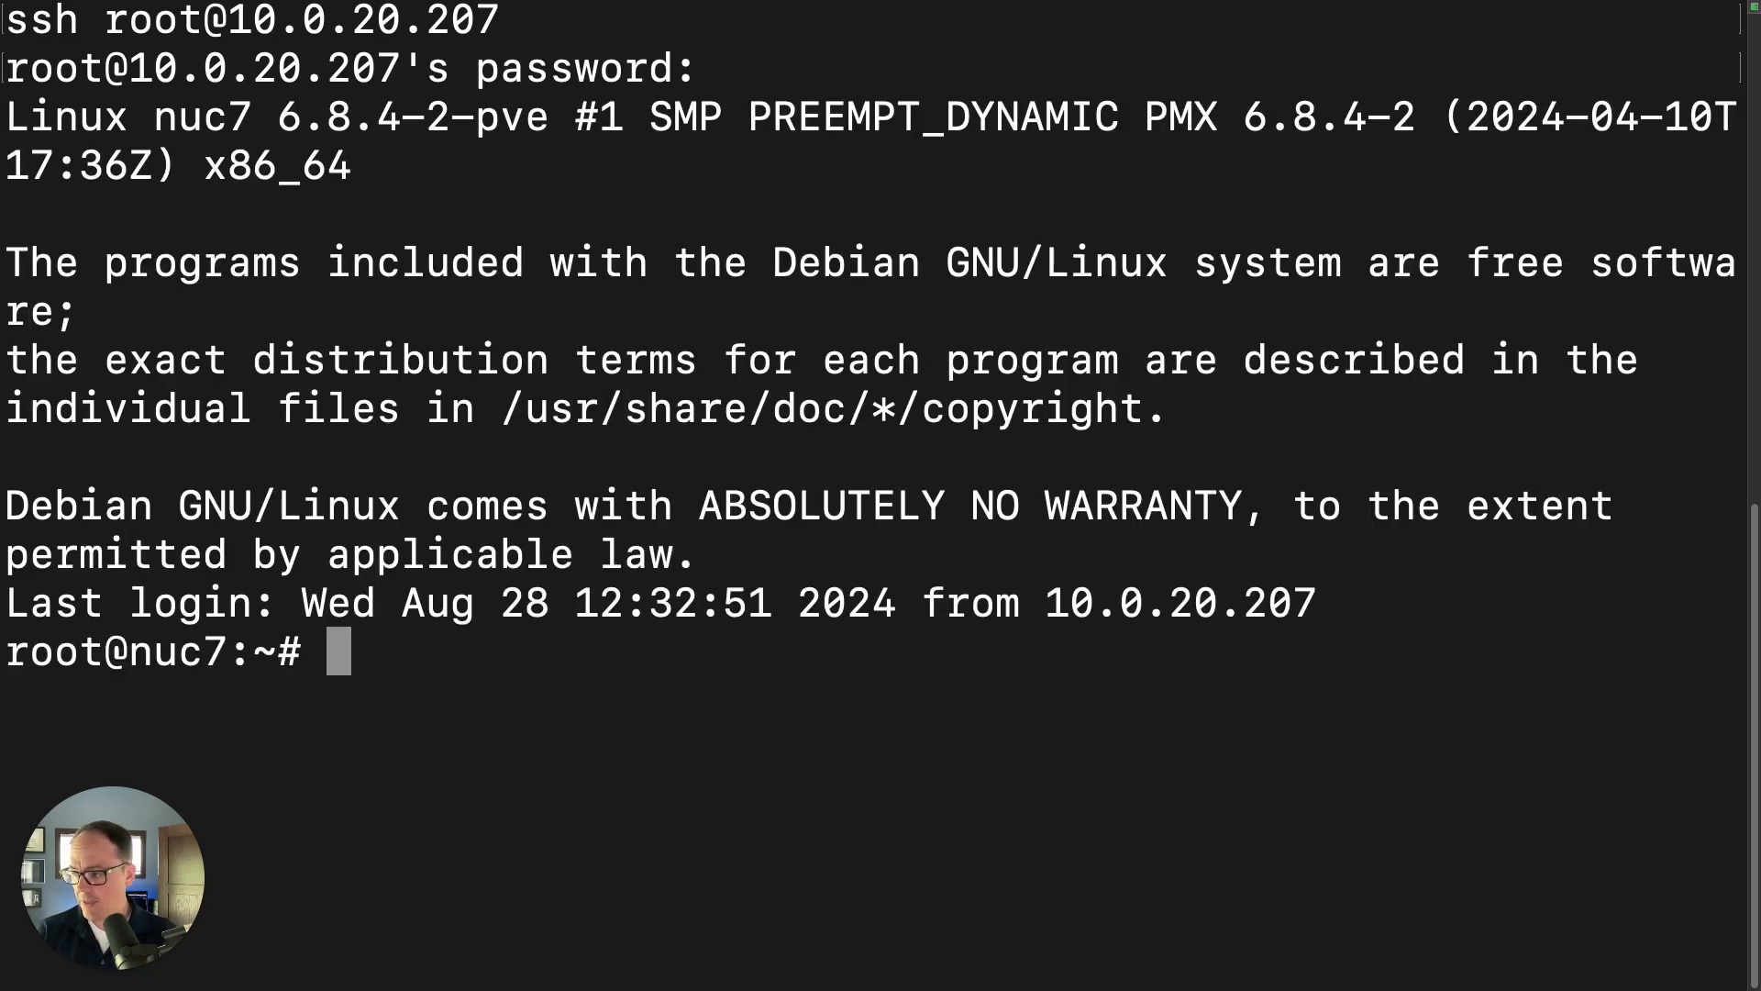
- Run nano /etc/network/interfaces to edit the host's network configuration
type("nano")
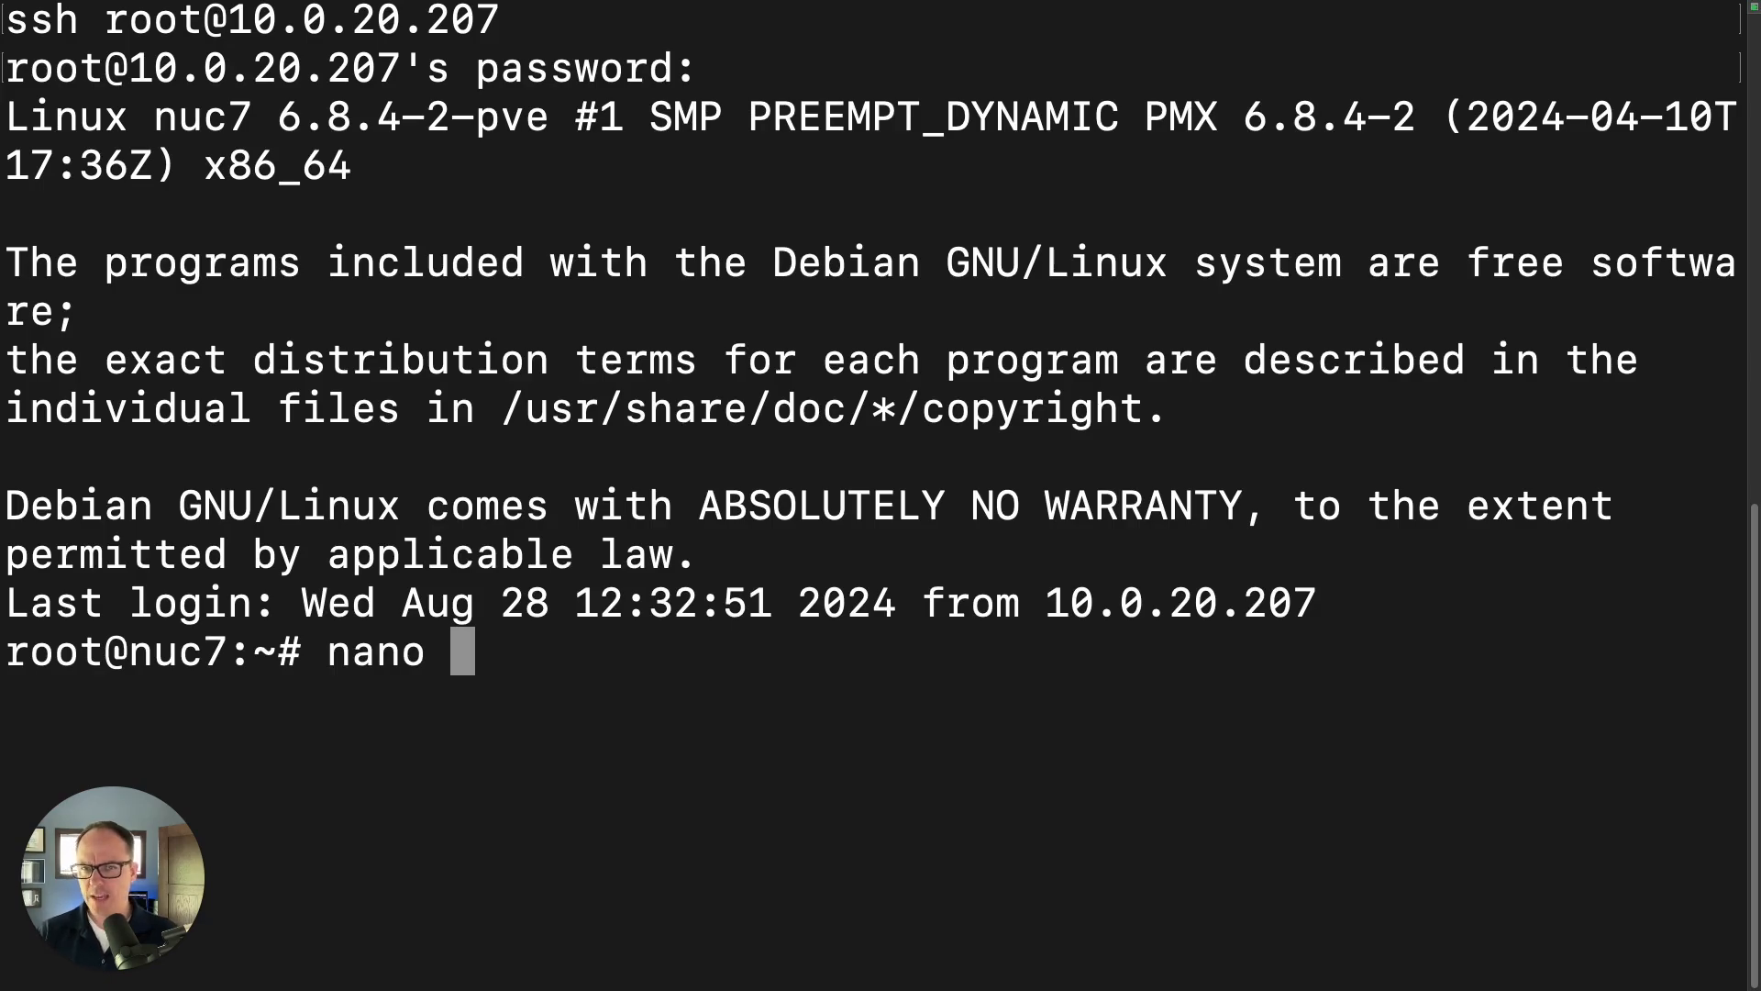
type("/")
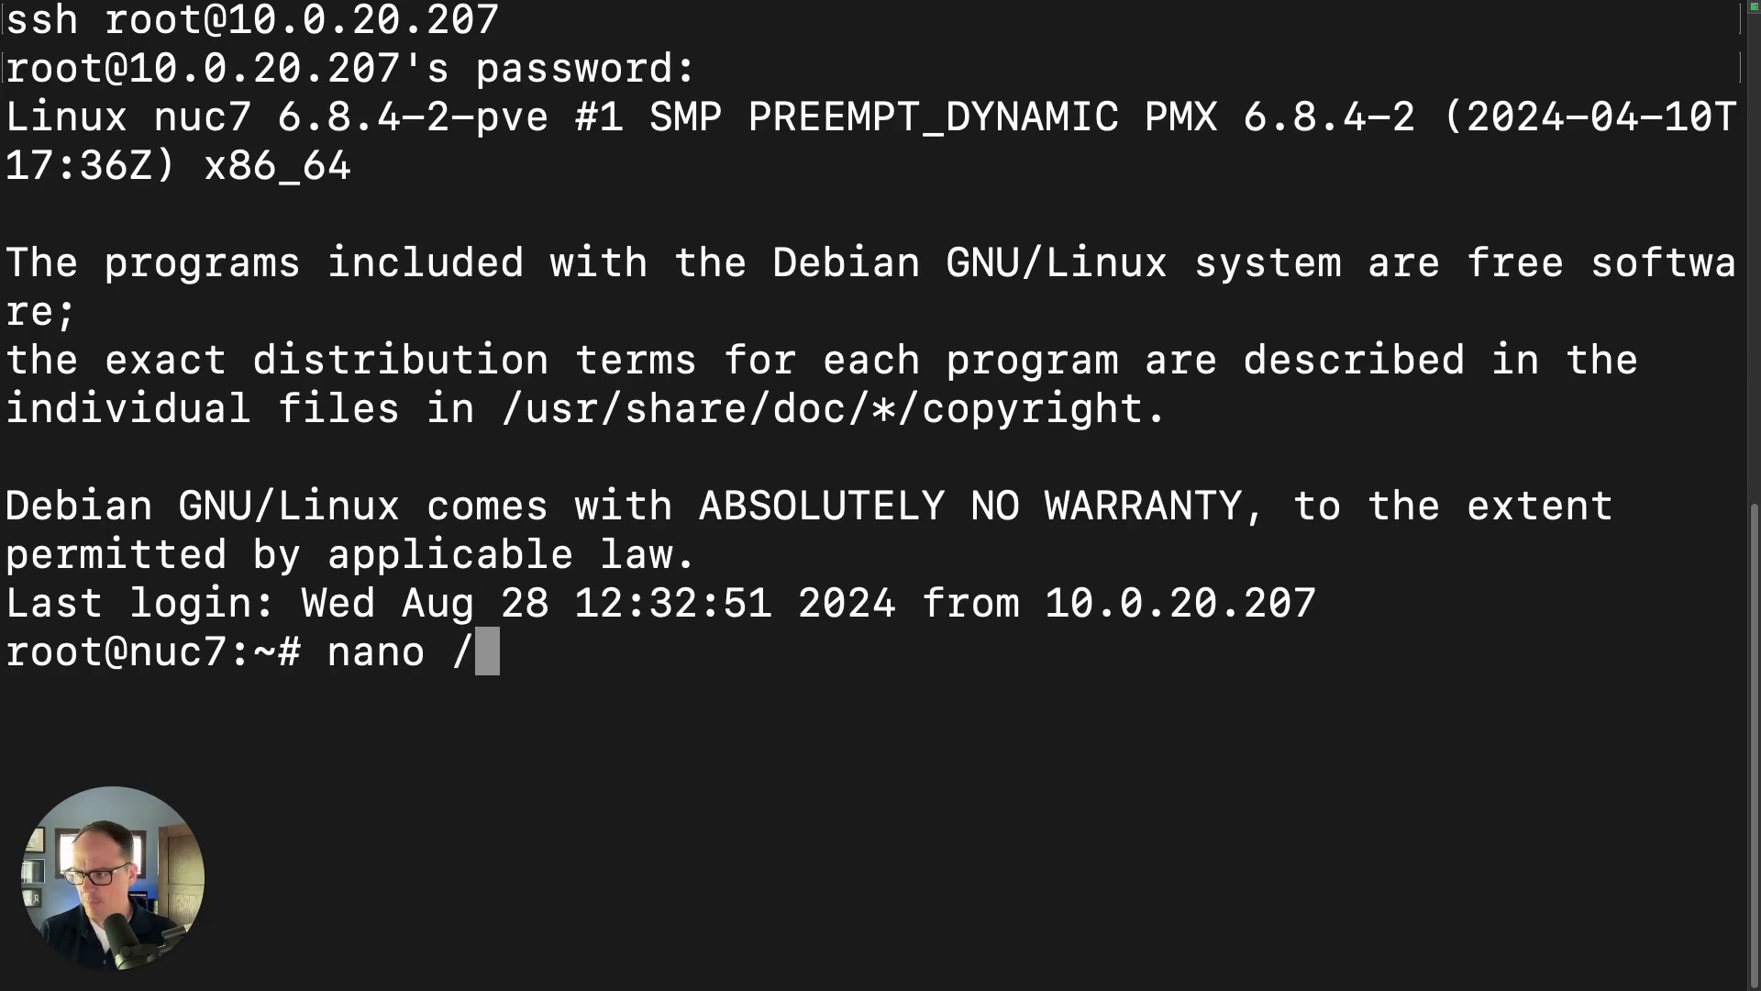
type("etc/n")
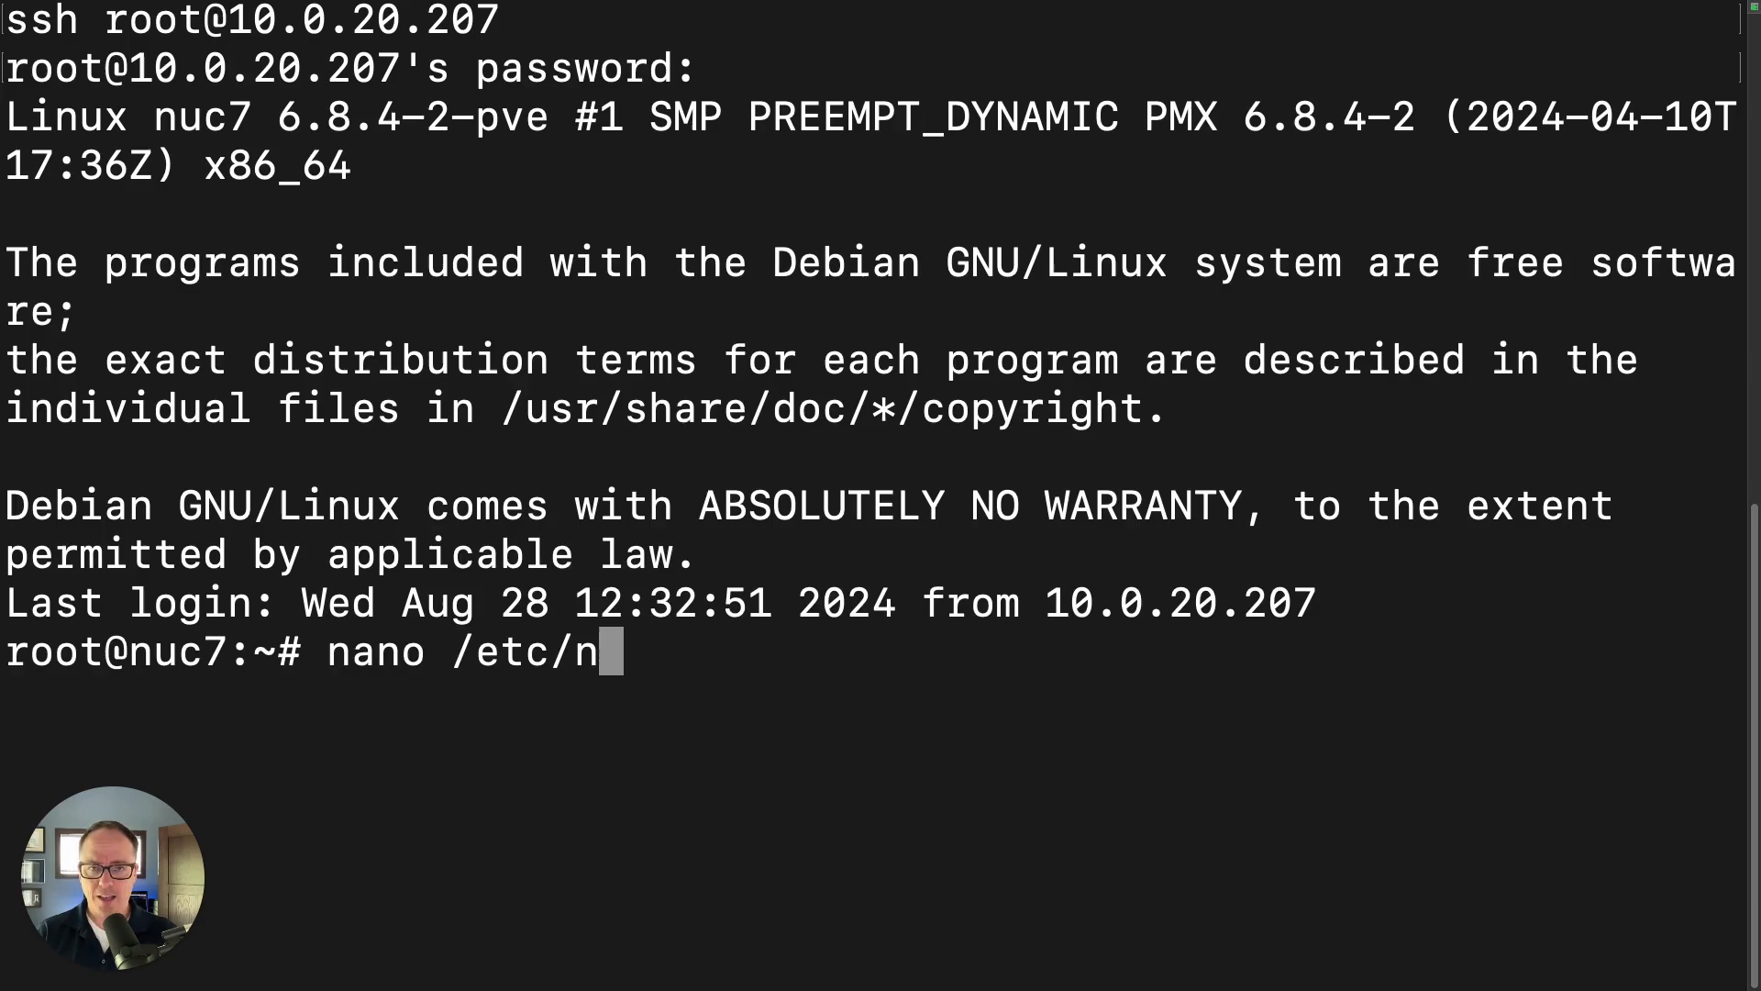
type("etwork/int")
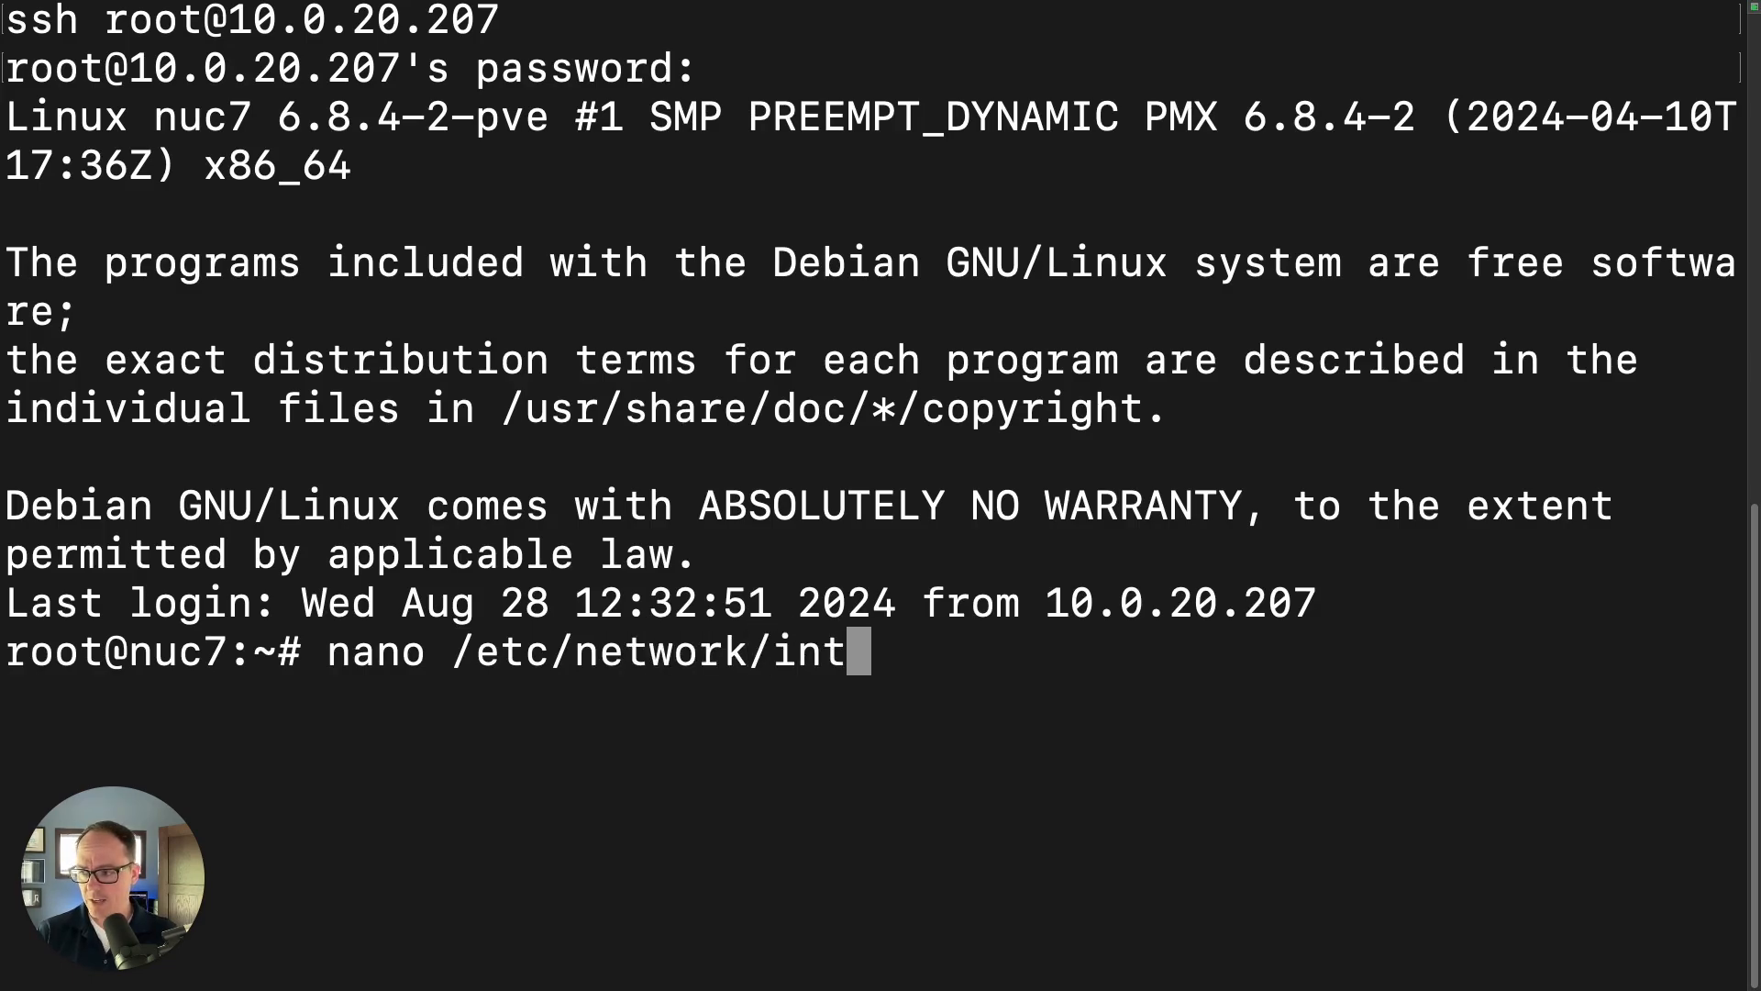
type("erfaces")
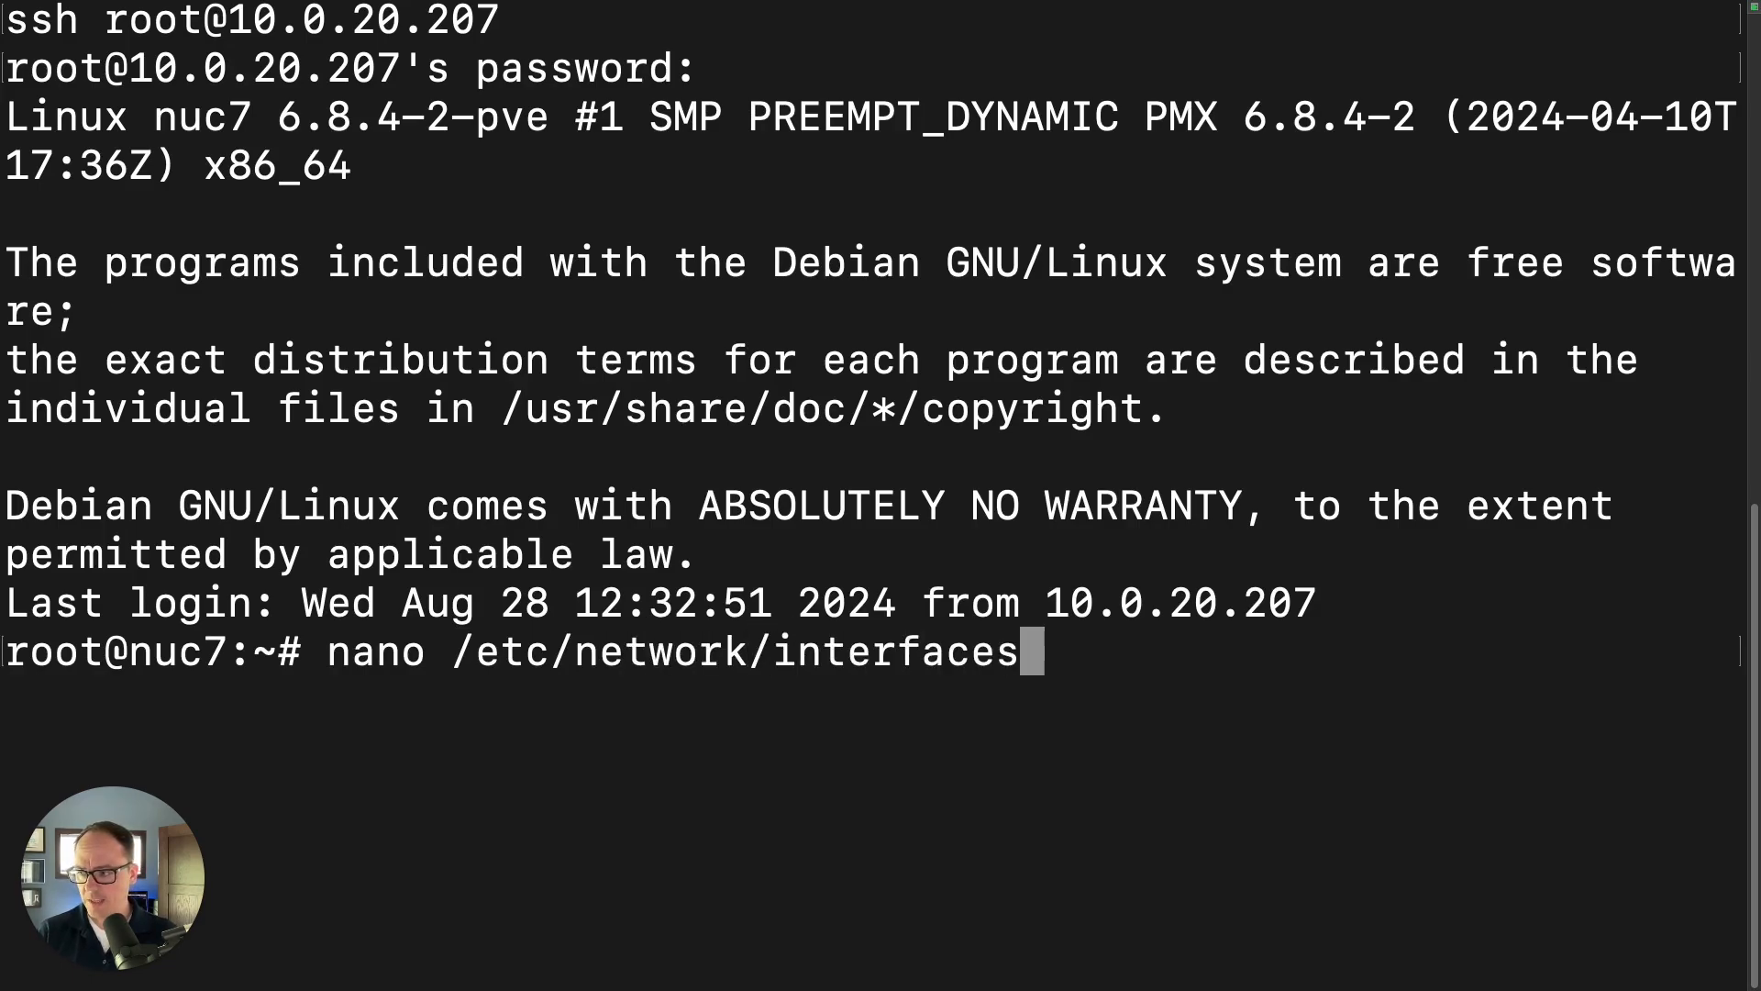
key("Enter")
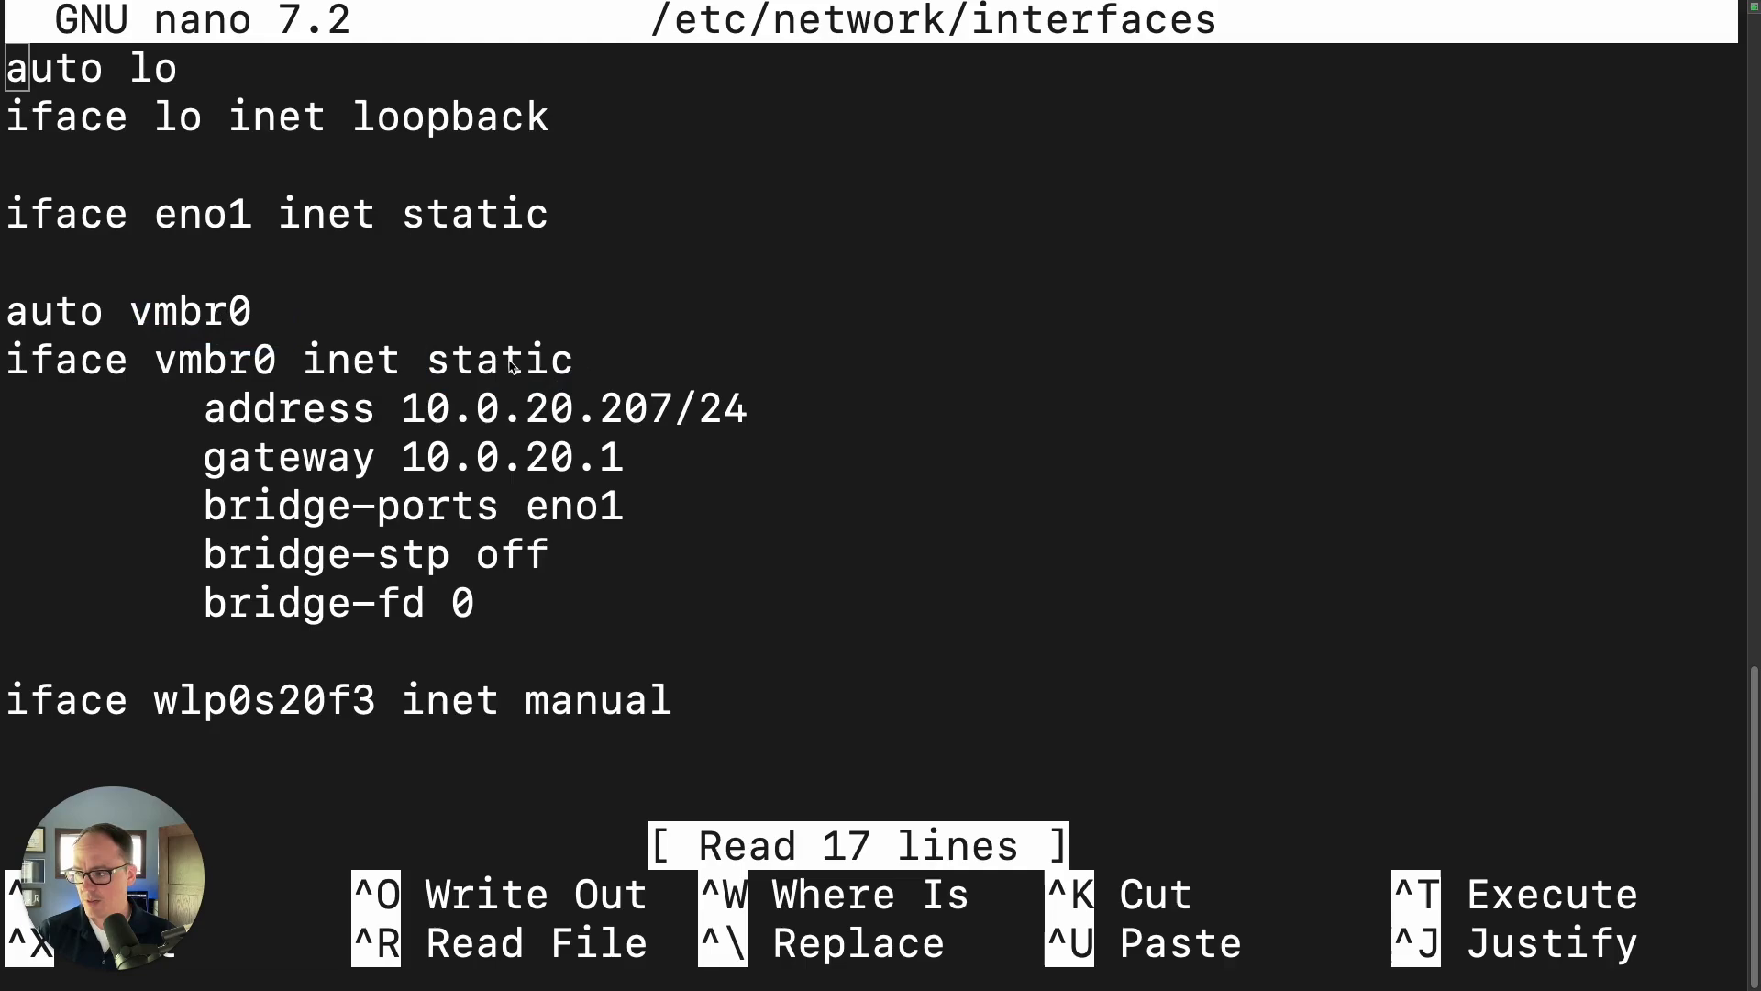
mouse_move(433, 334)
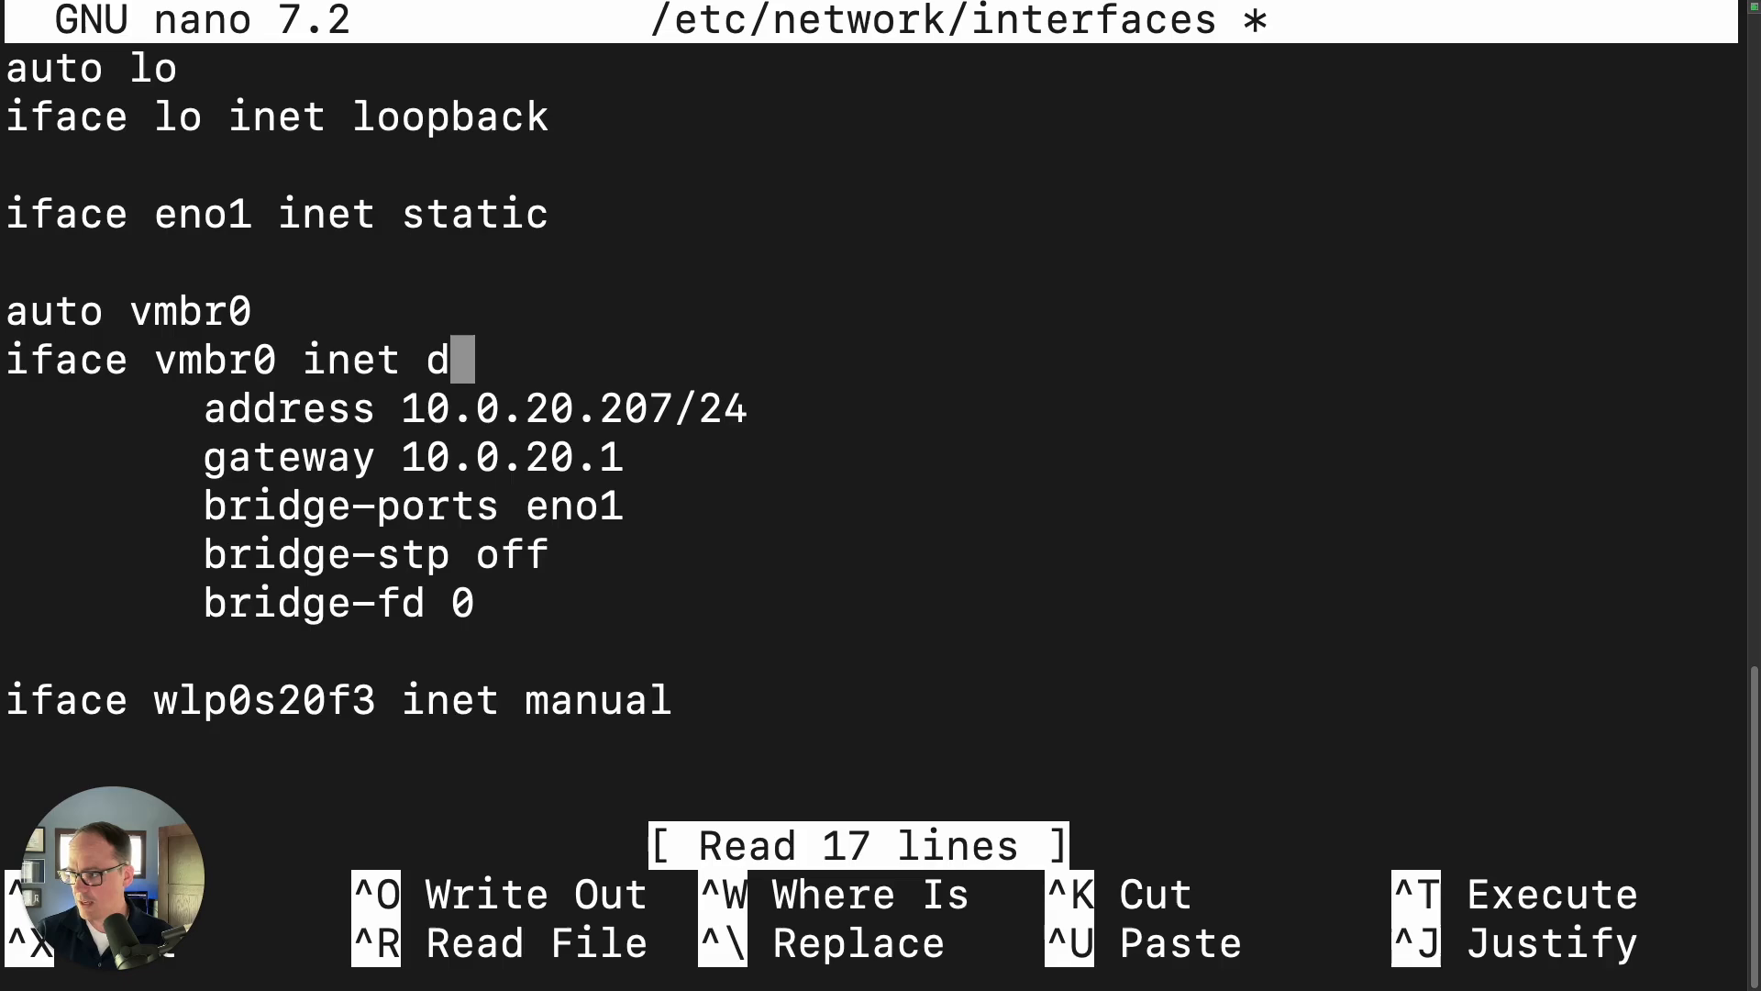
- Change vmbr0 to dhcp and comment out its static address and gateway lines with #
type("hcp")
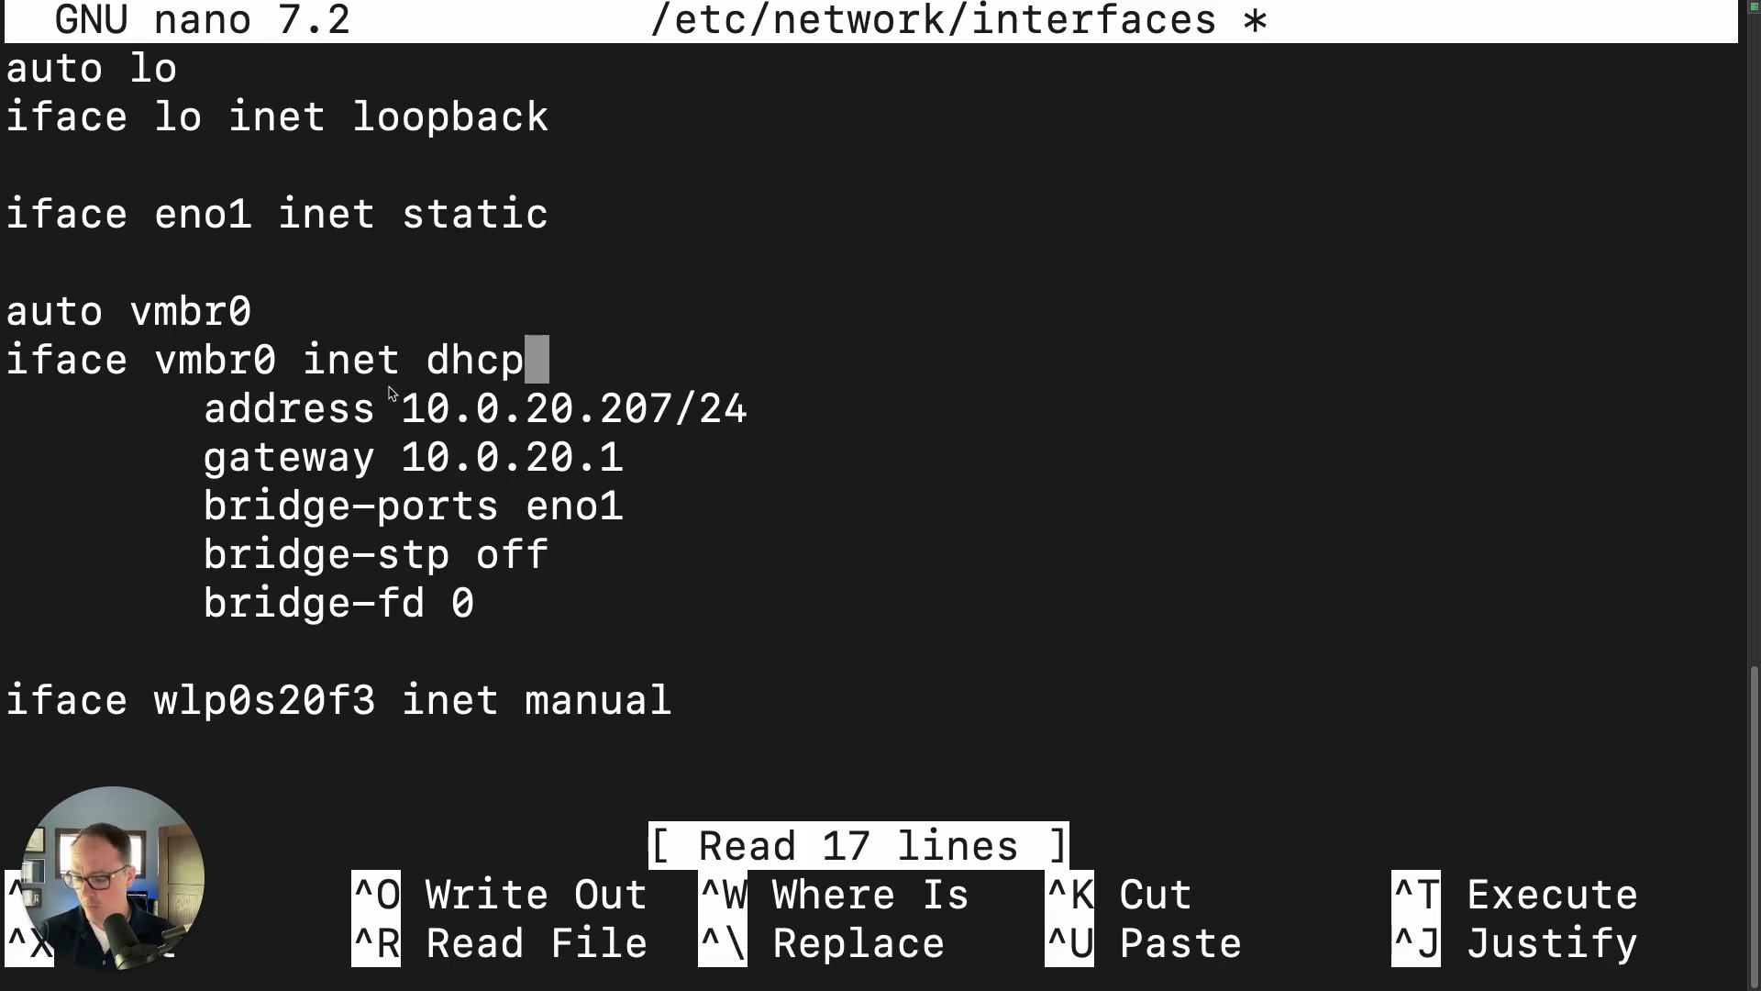
mouse_move(226, 422)
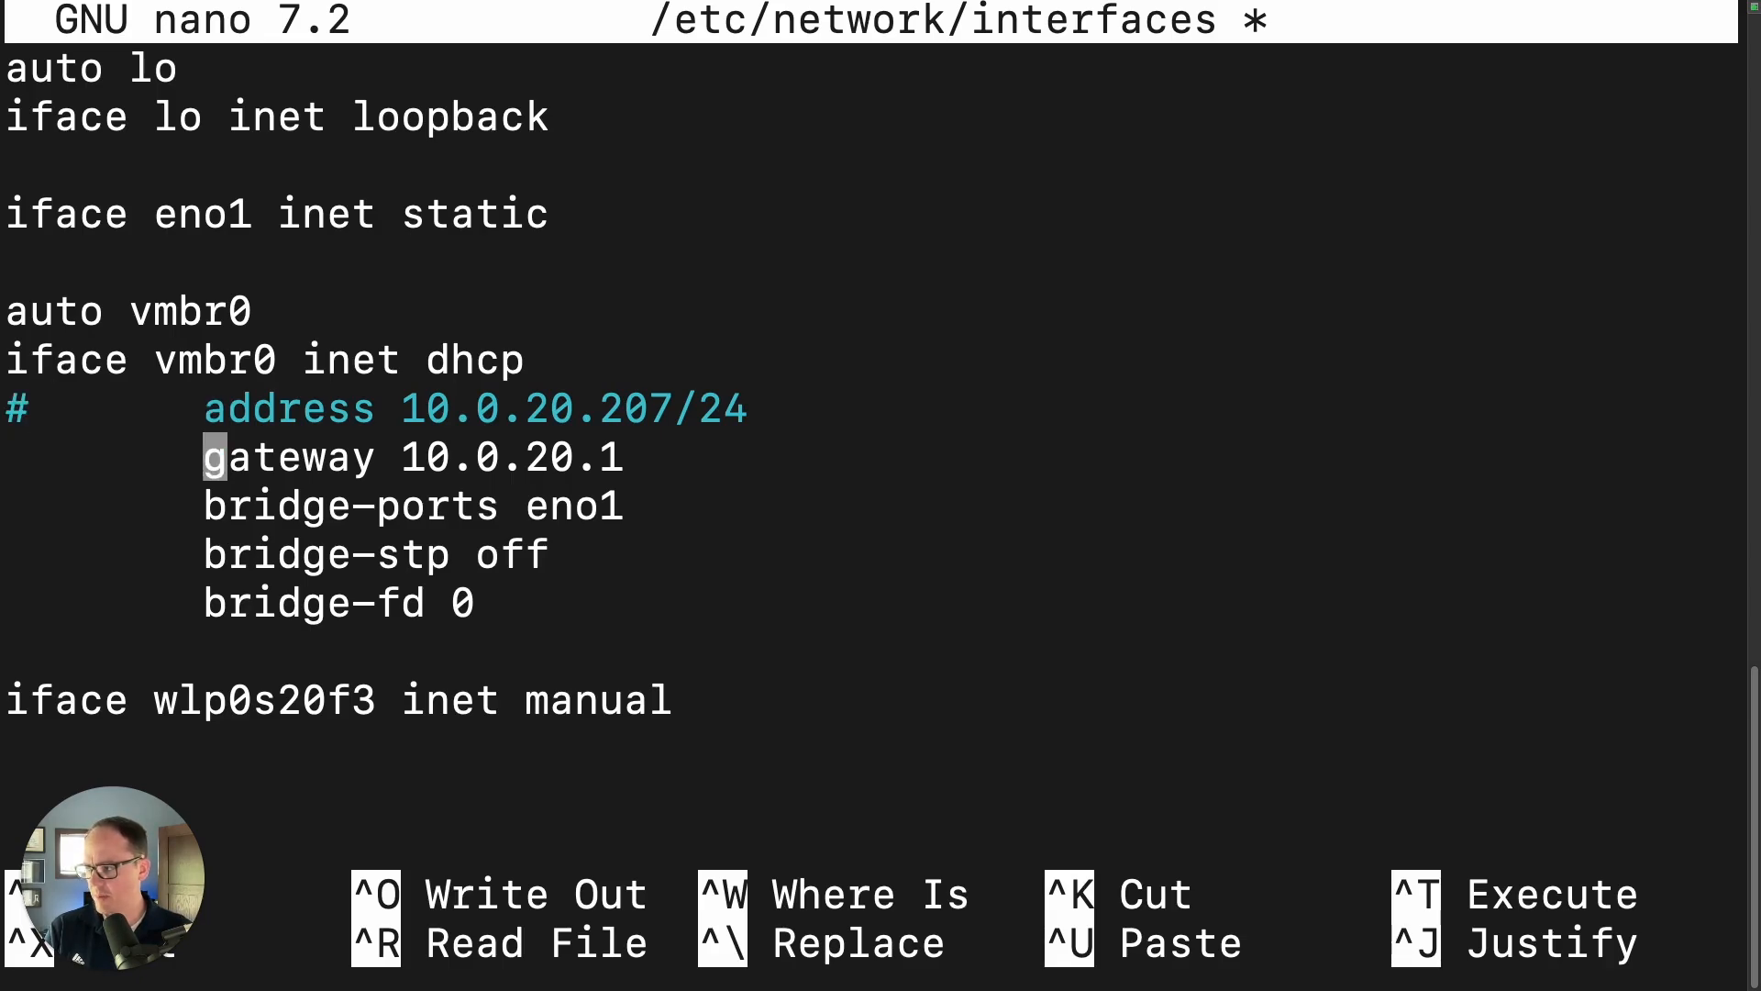
type("#")
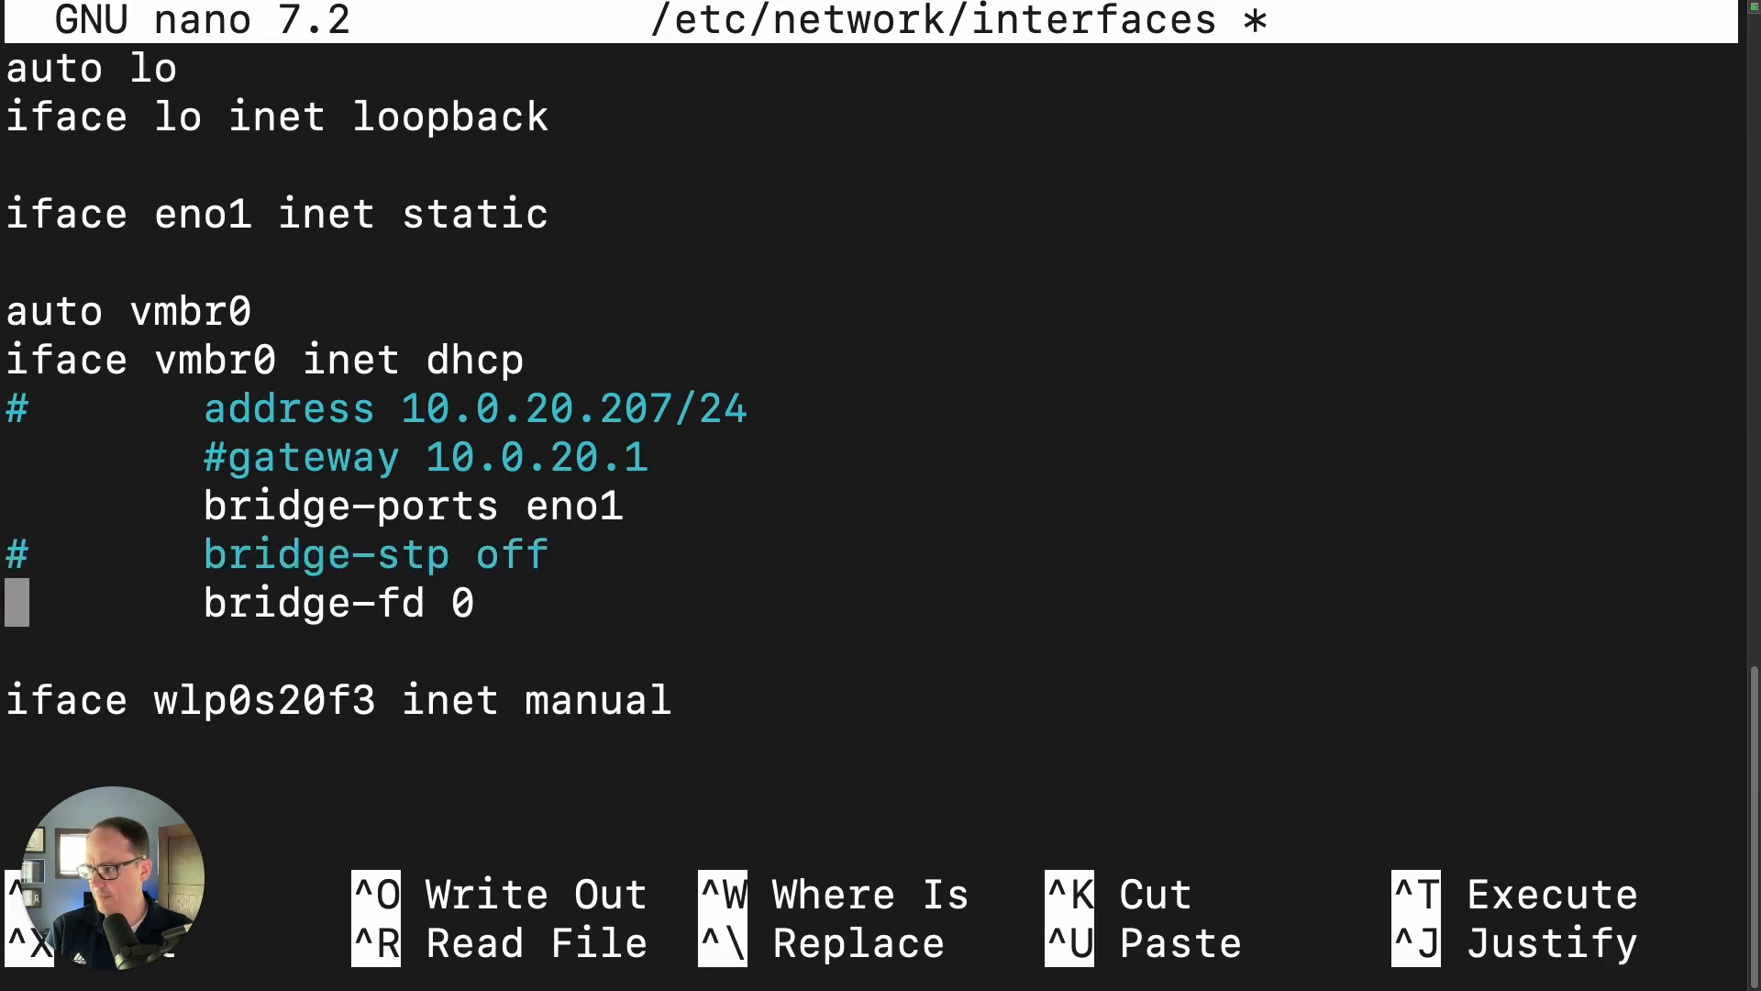
type("#")
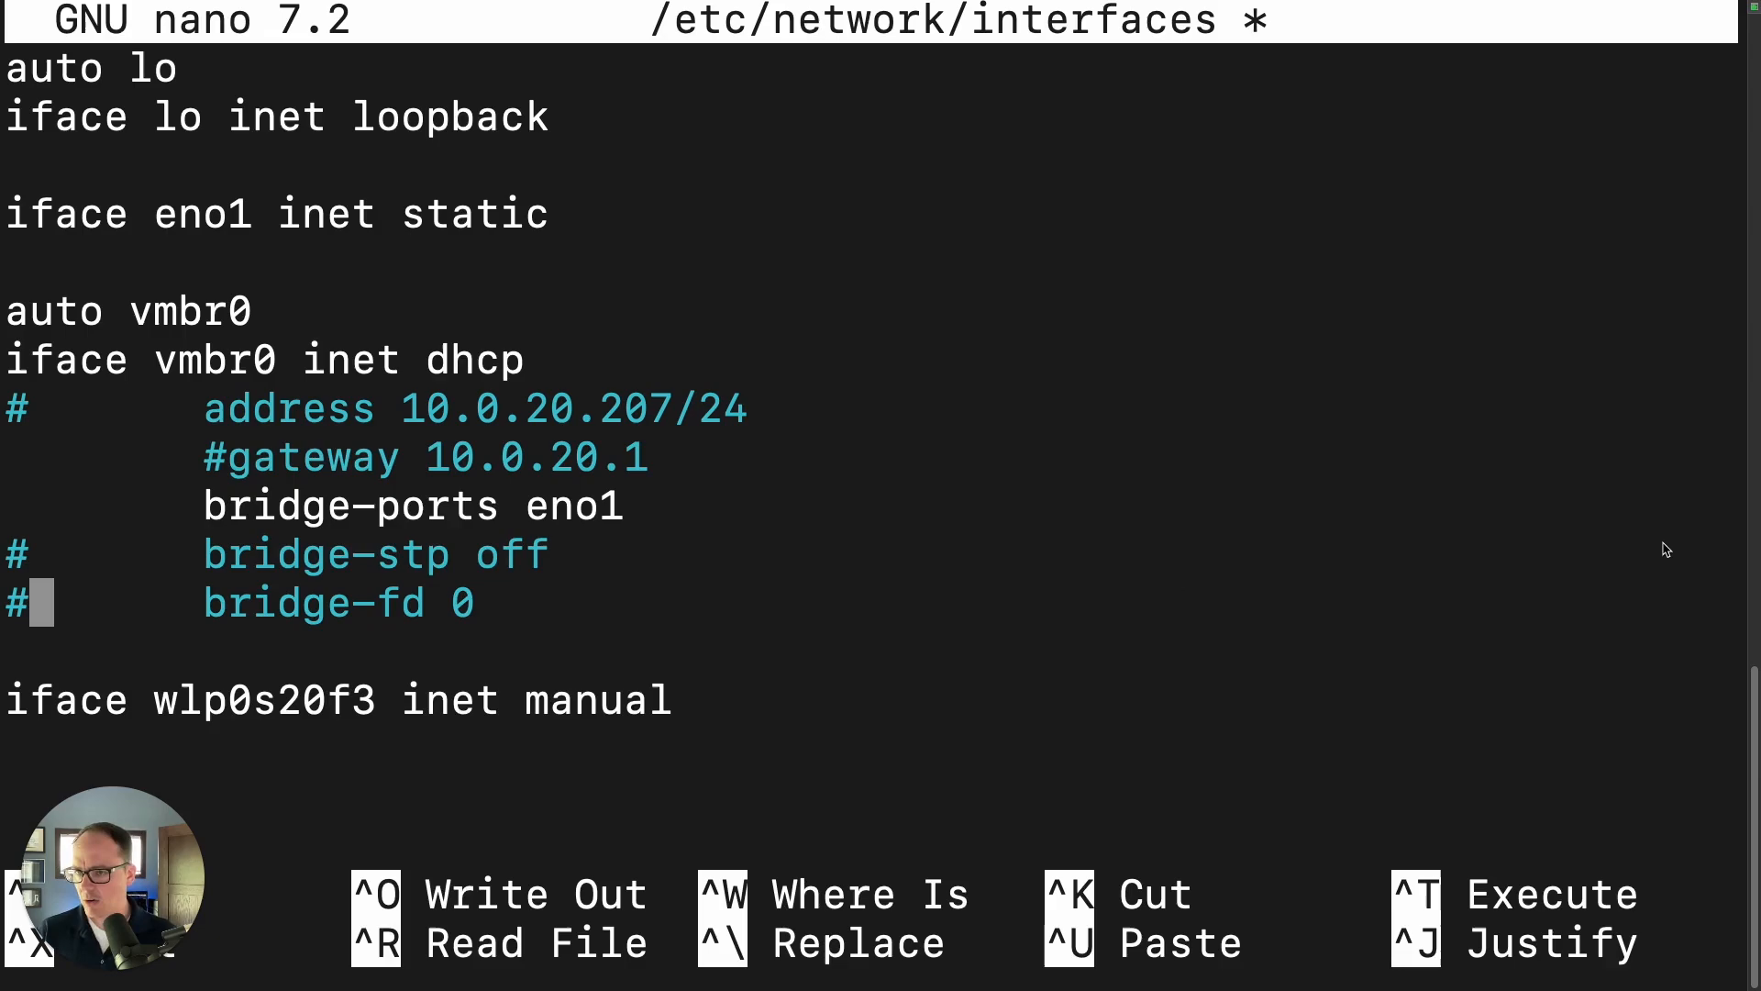
mouse_move(128, 426)
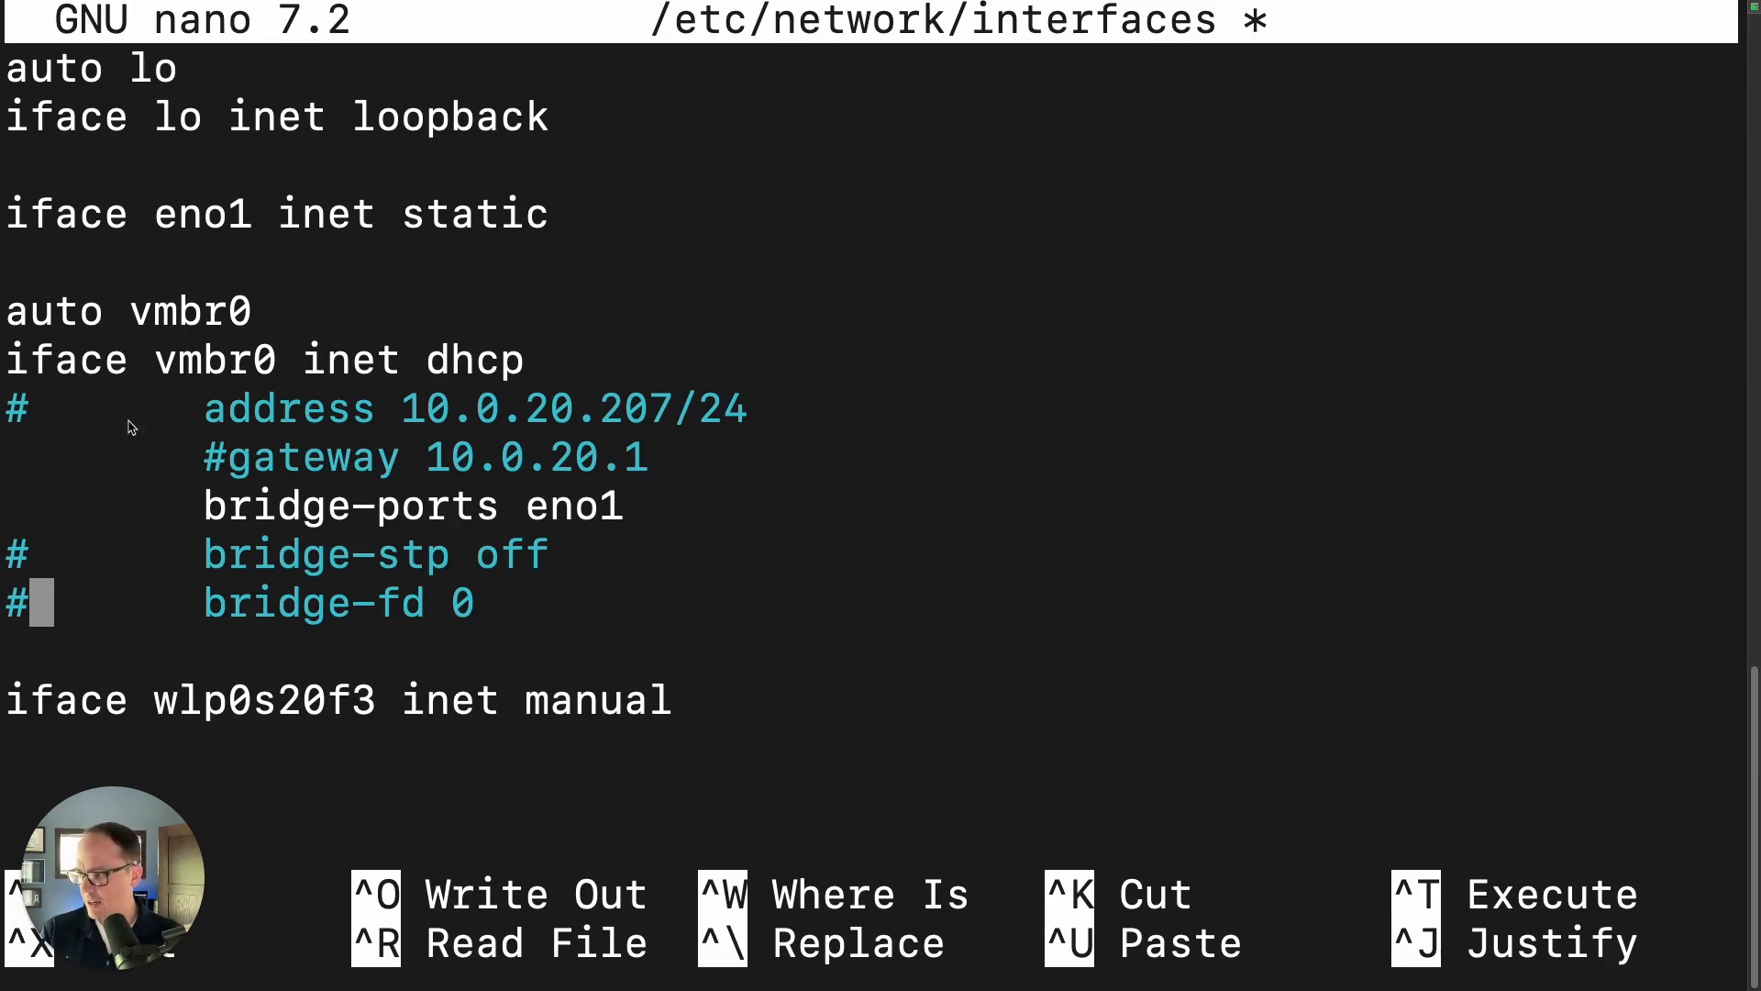
mouse_move(380, 531)
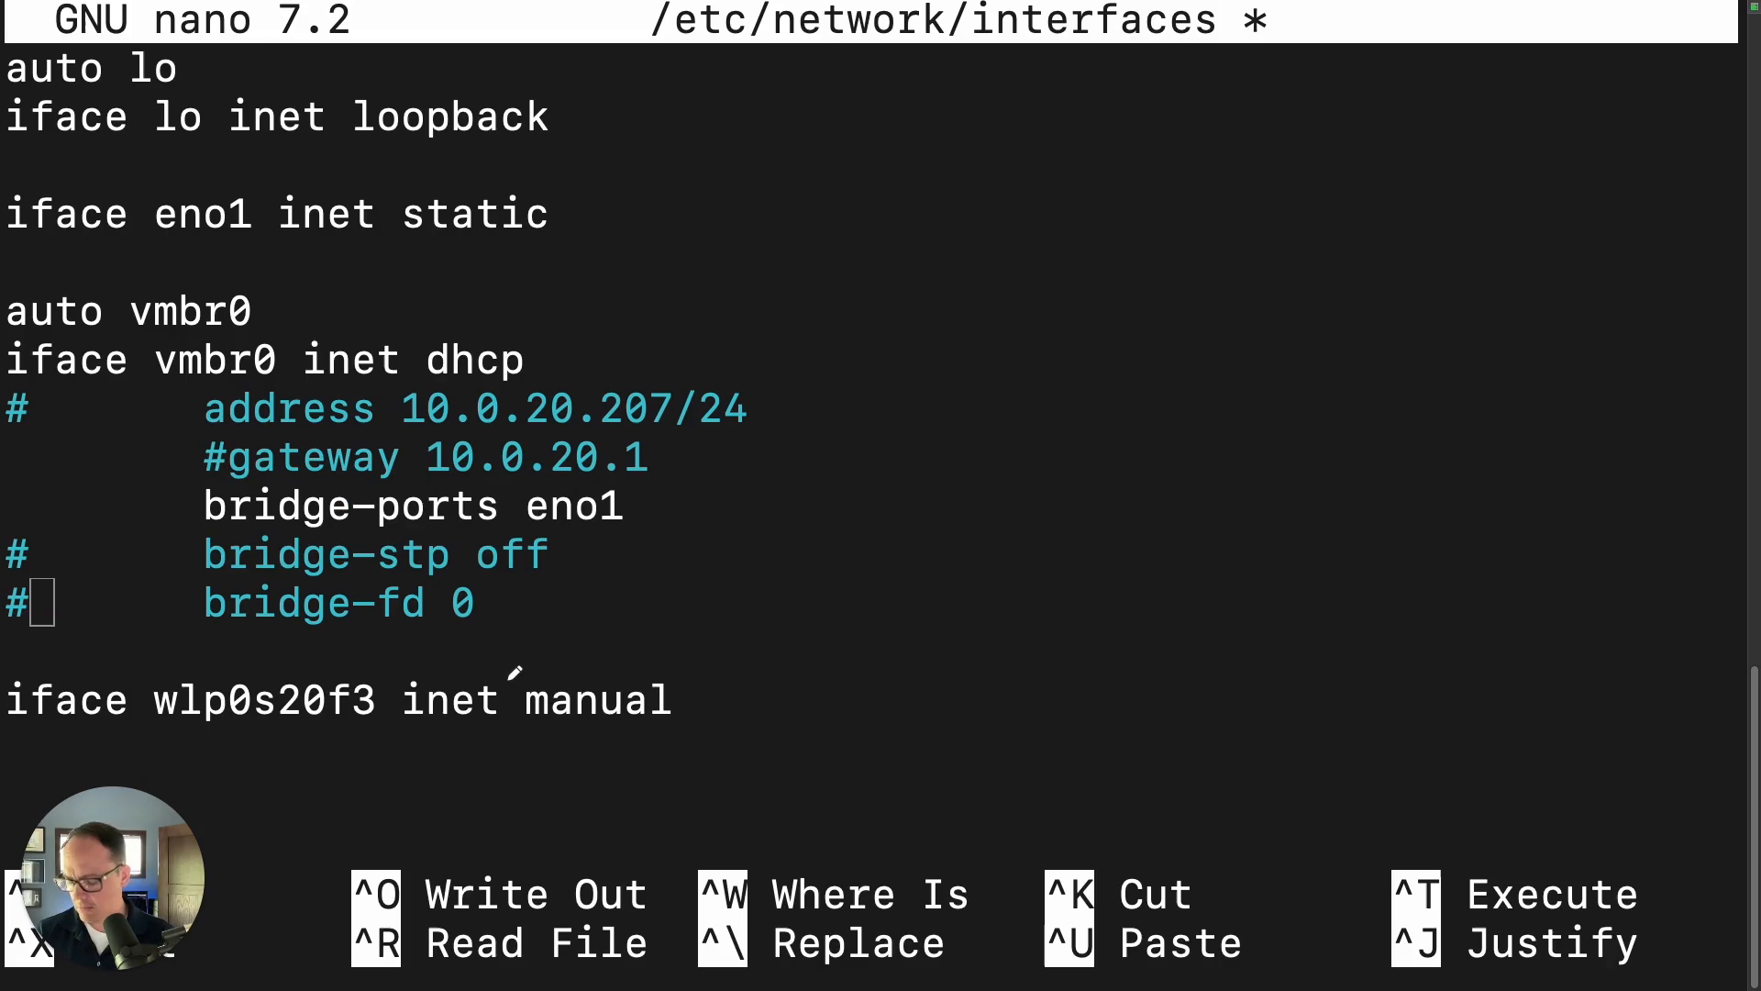
- Save the modified /etc/network/interfaces and exit nano
key("ctrl+x")
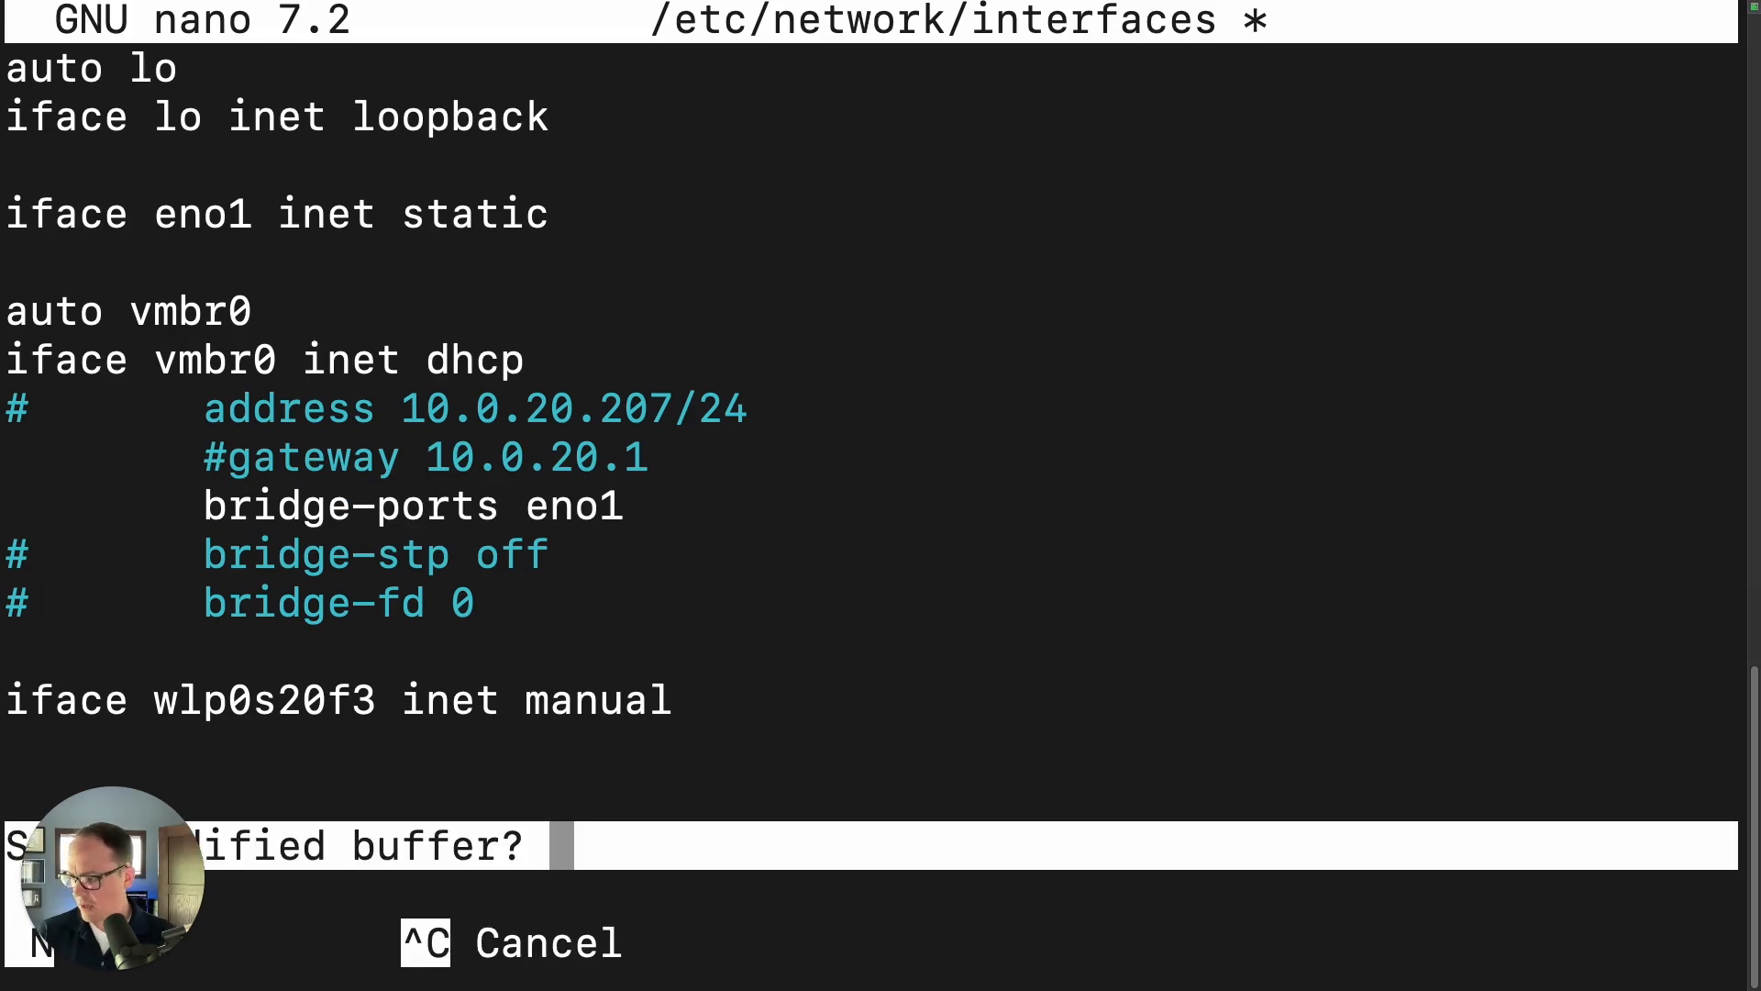
key("y")
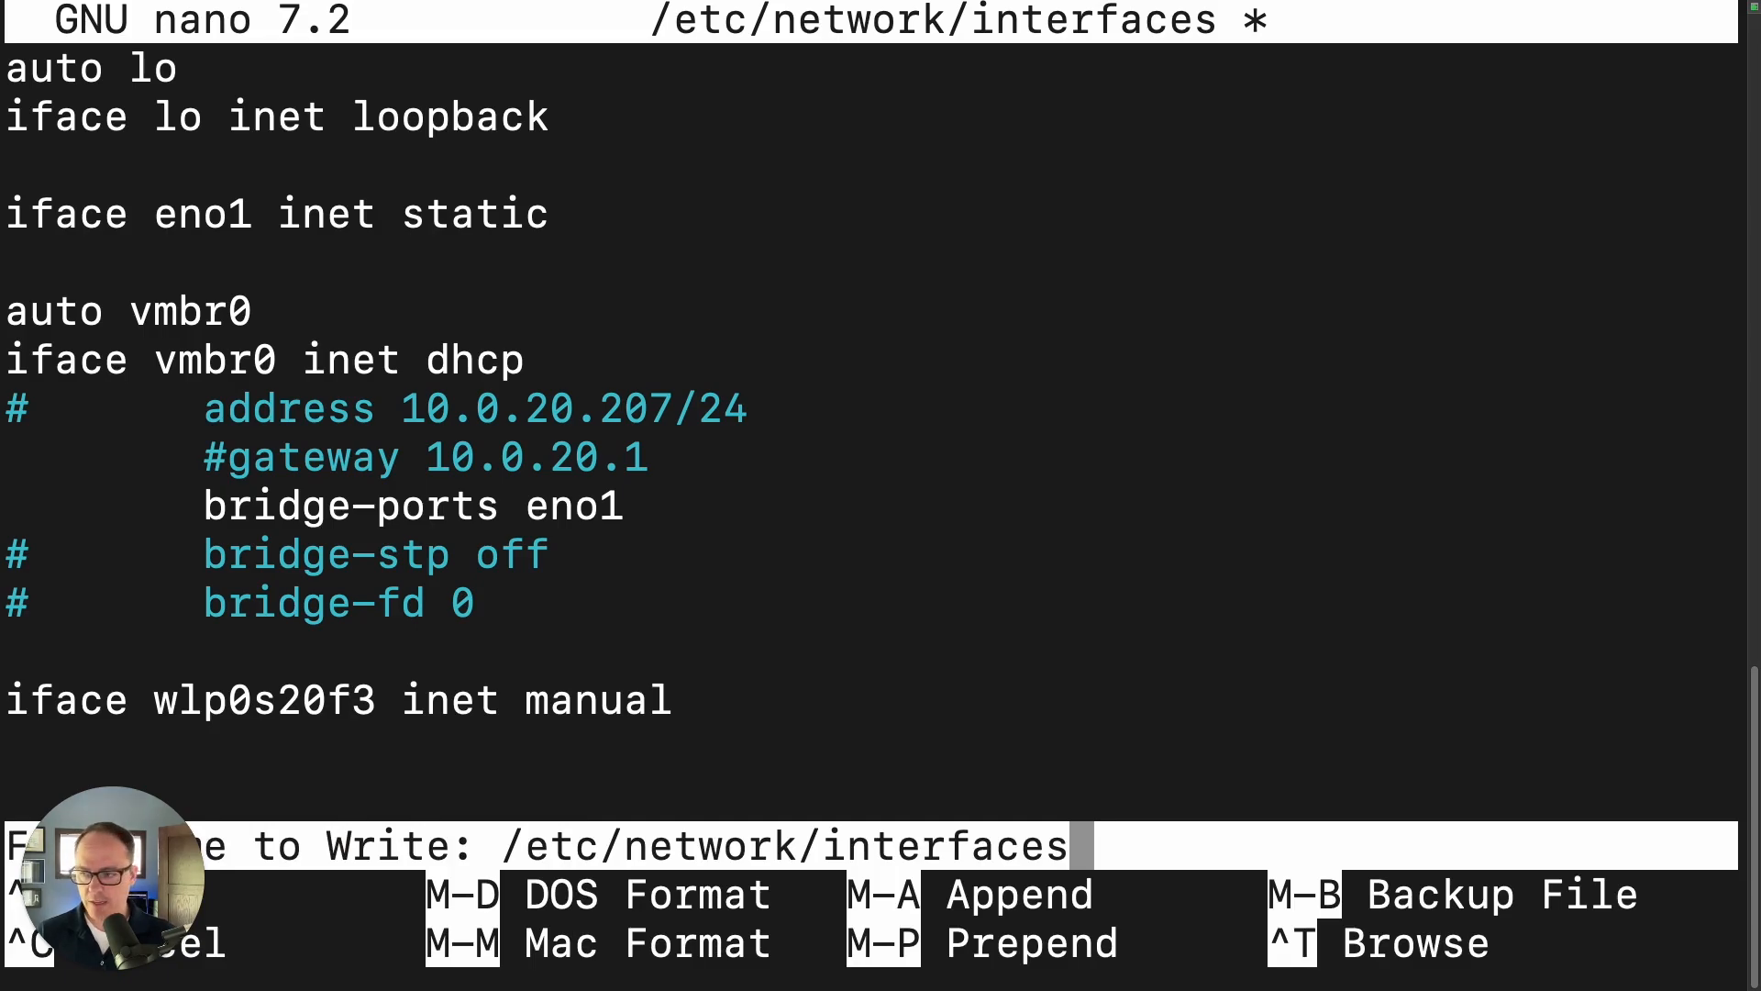
key("Enter")
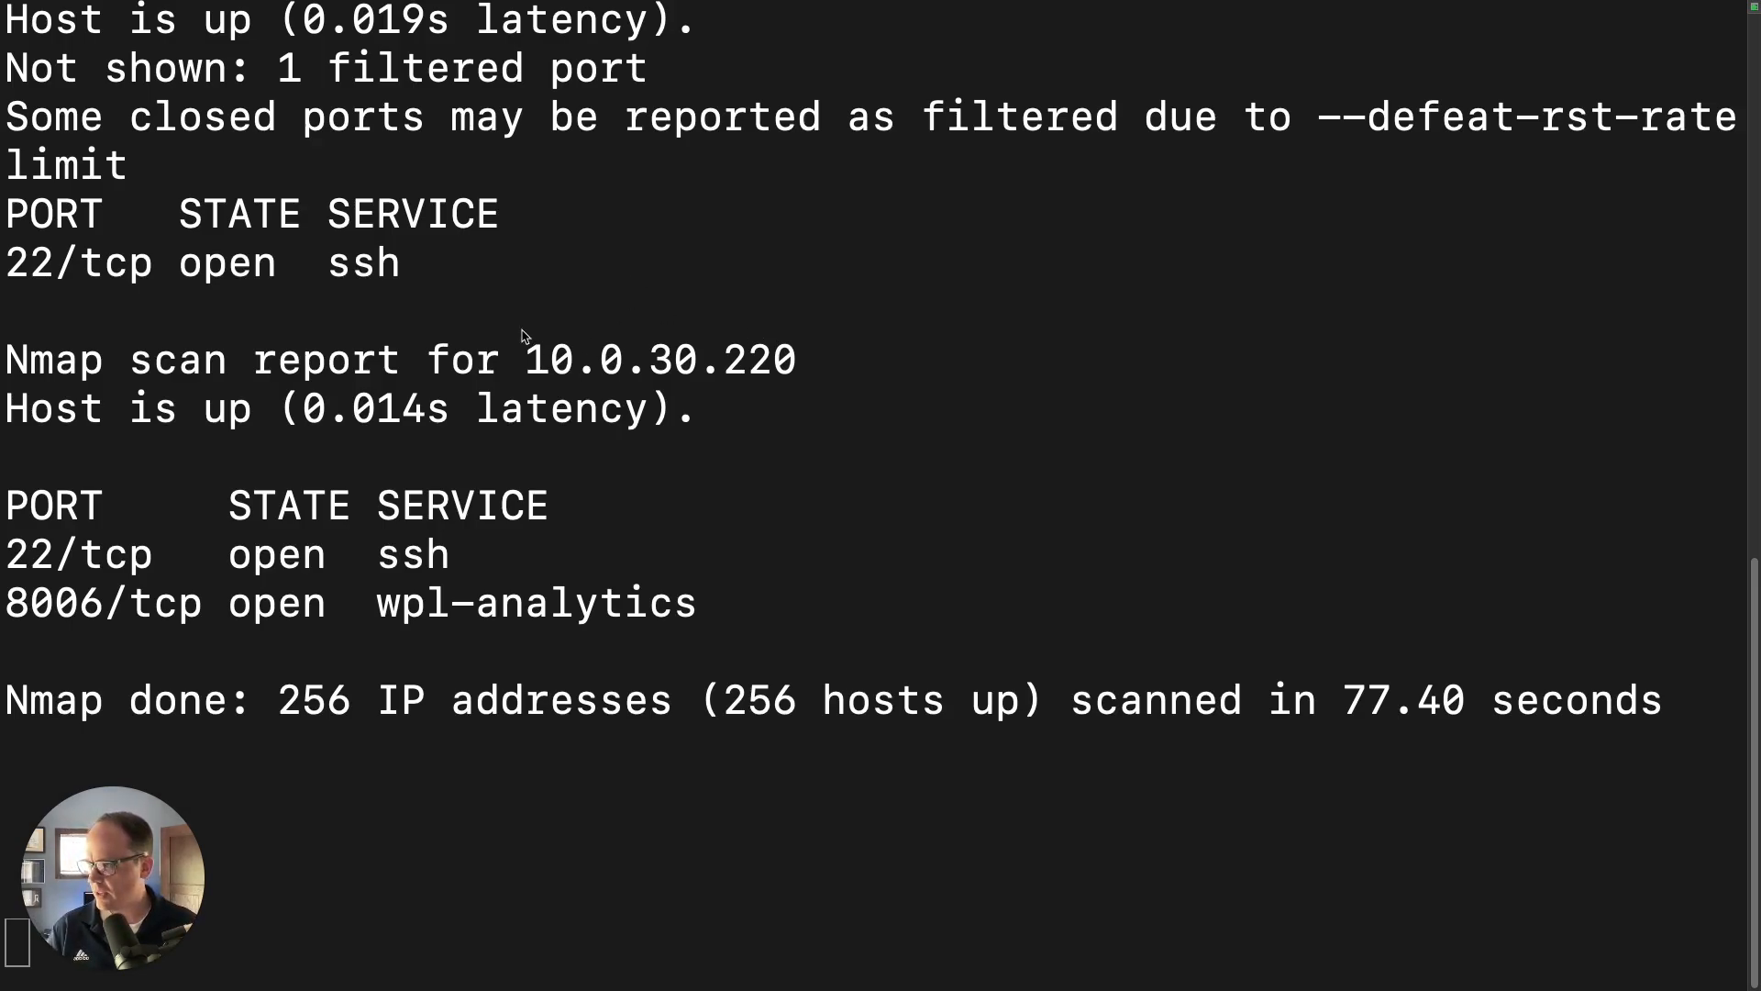
left_click_drag(518, 348, 804, 354)
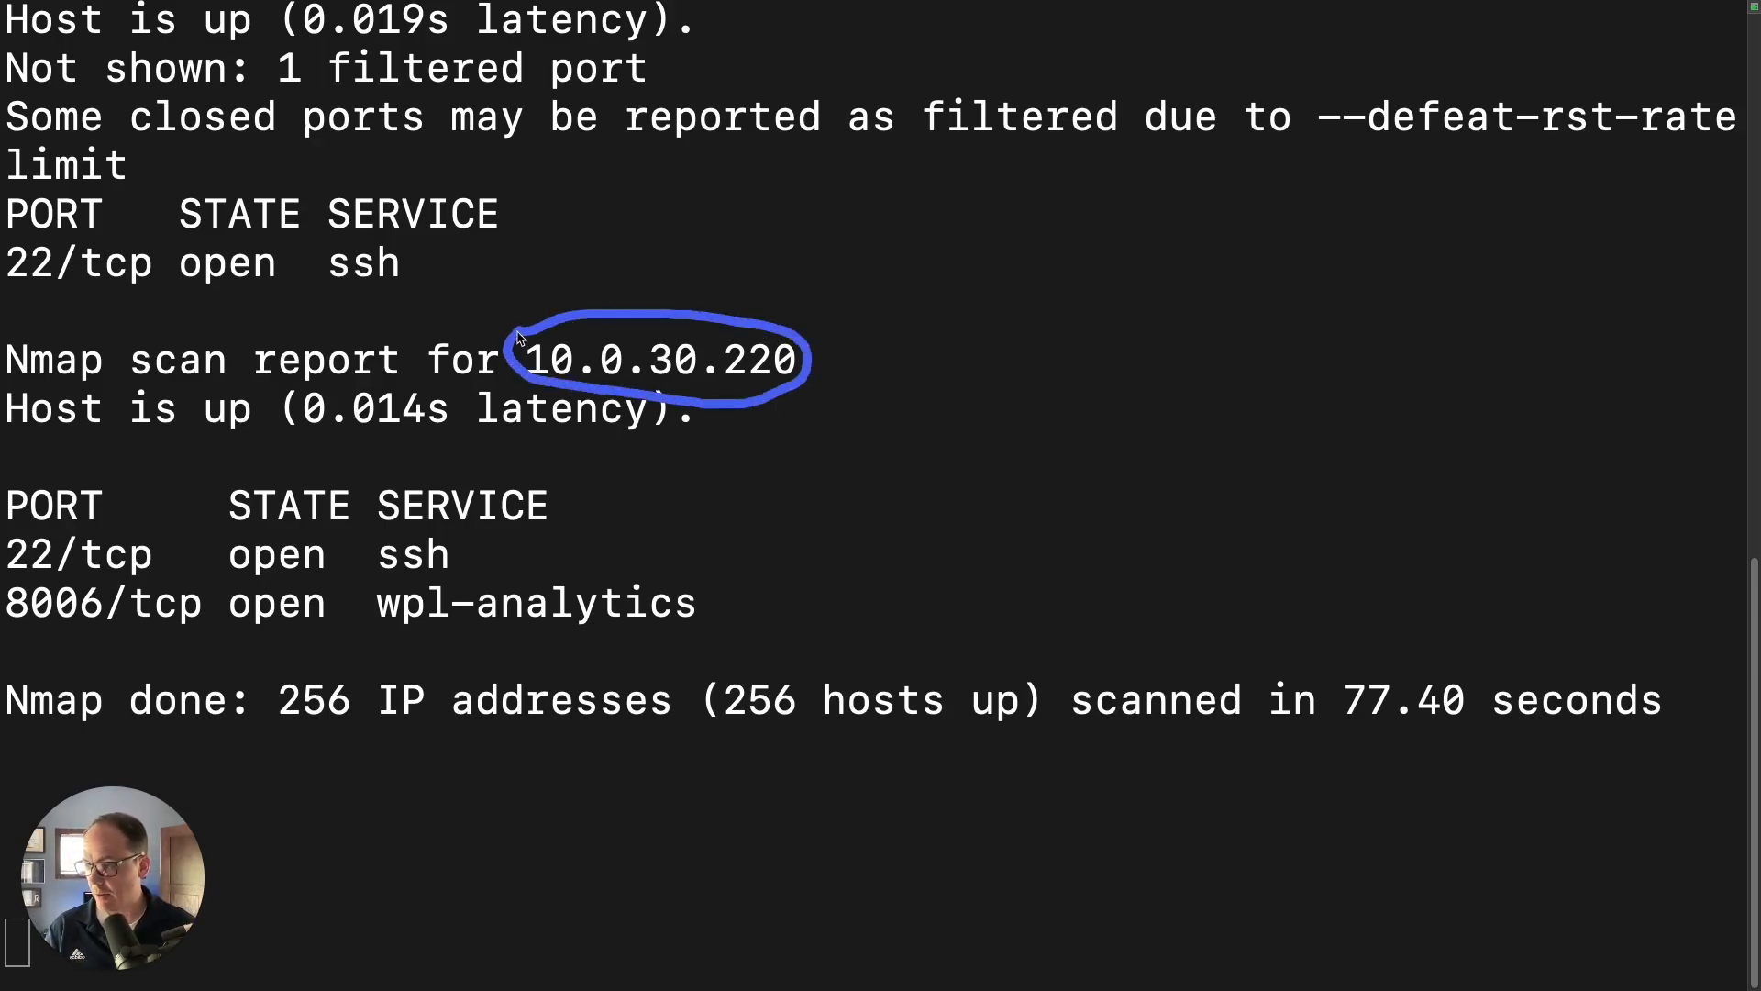
mouse_move(792, 376)
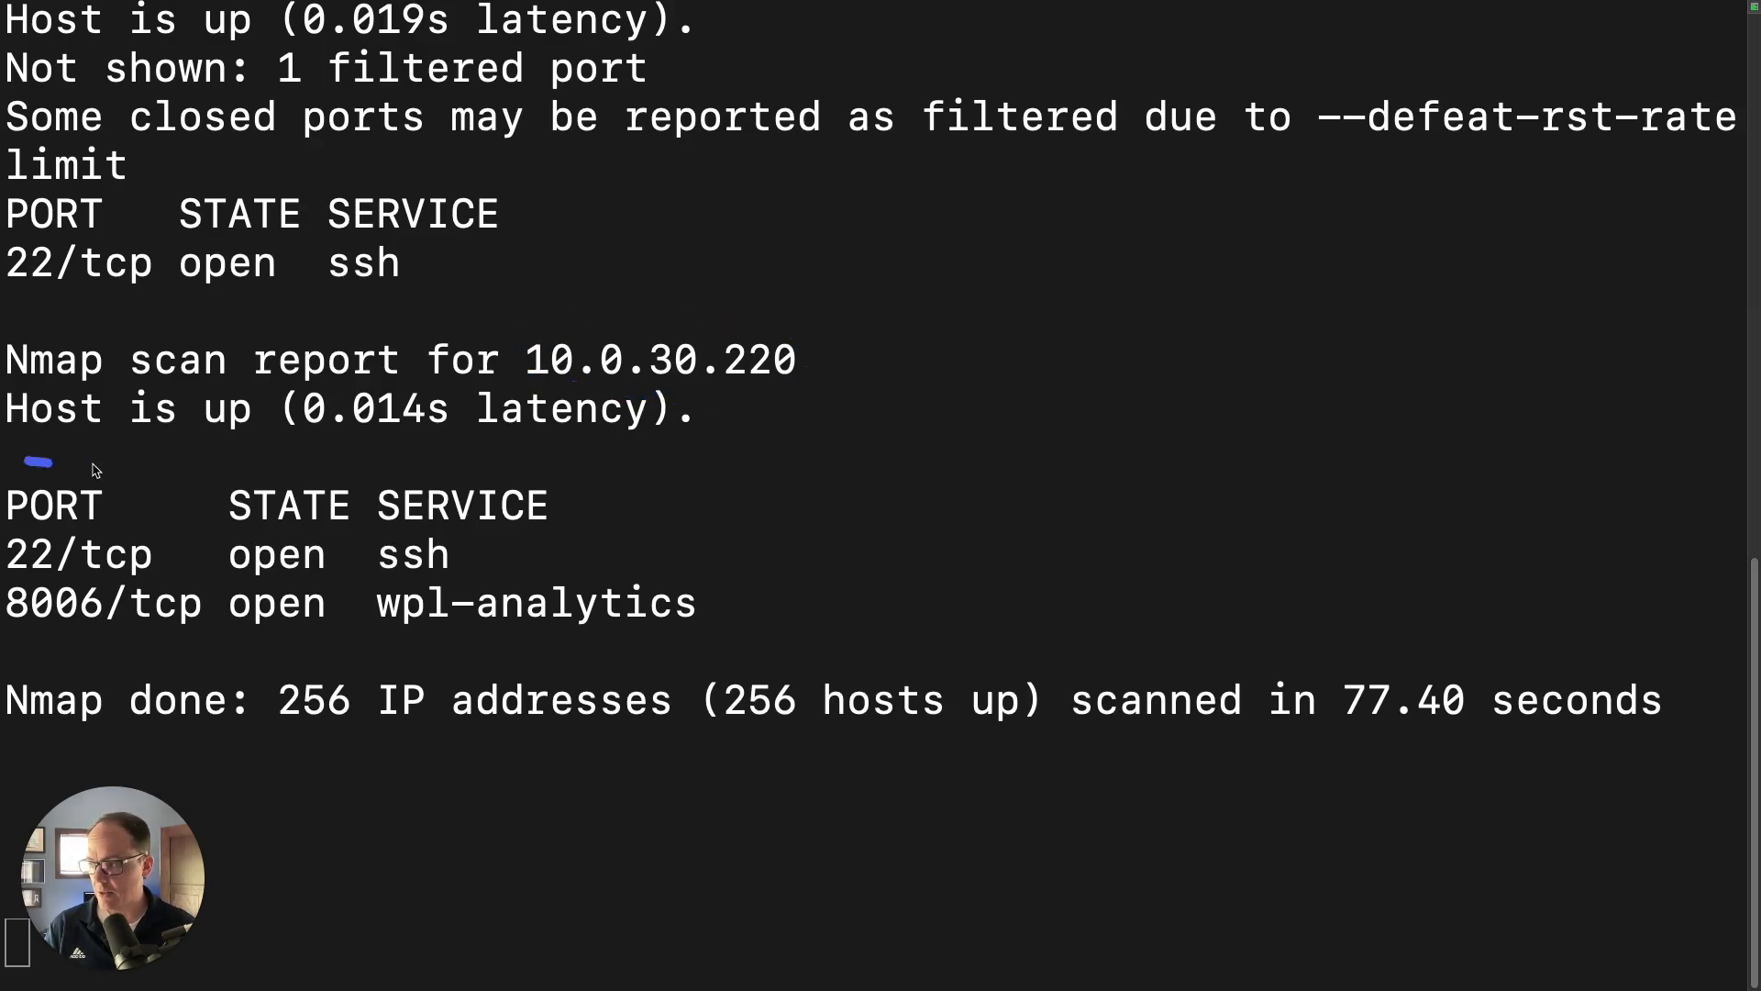
left_click_drag(44, 461, 44, 646)
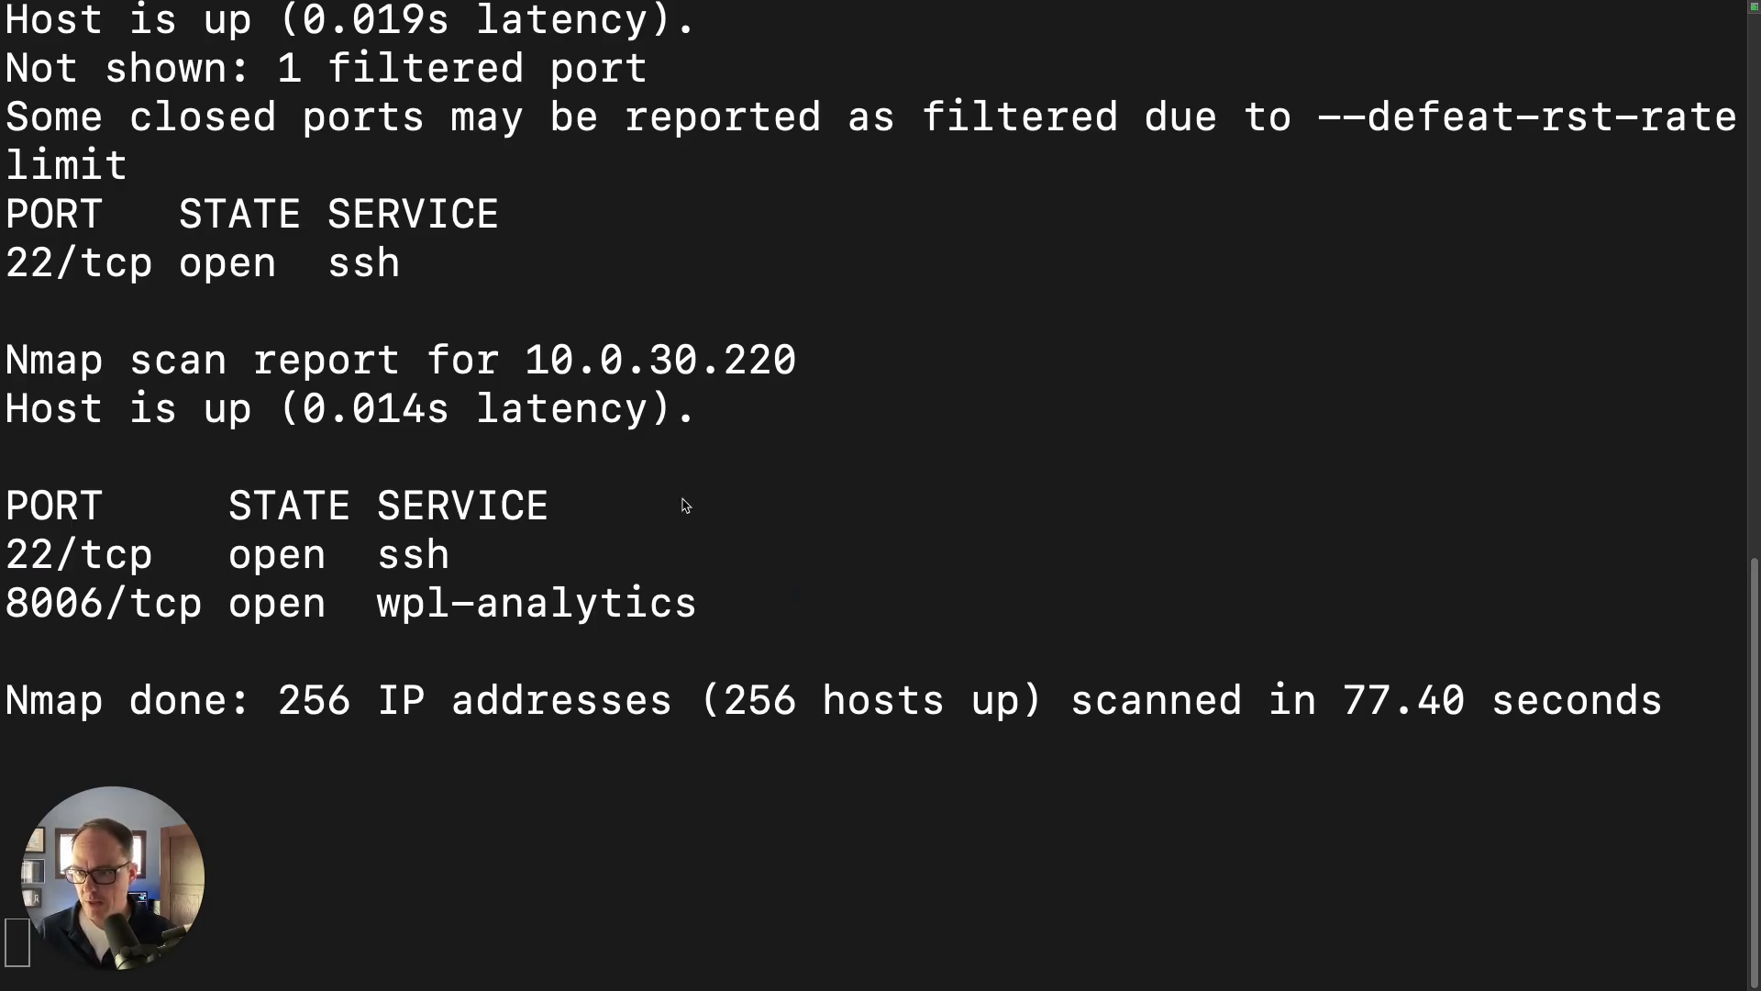
- SSH as root to the new address 10.0.30.220 and answer yes to accept its host key
type("ssh root@10.")
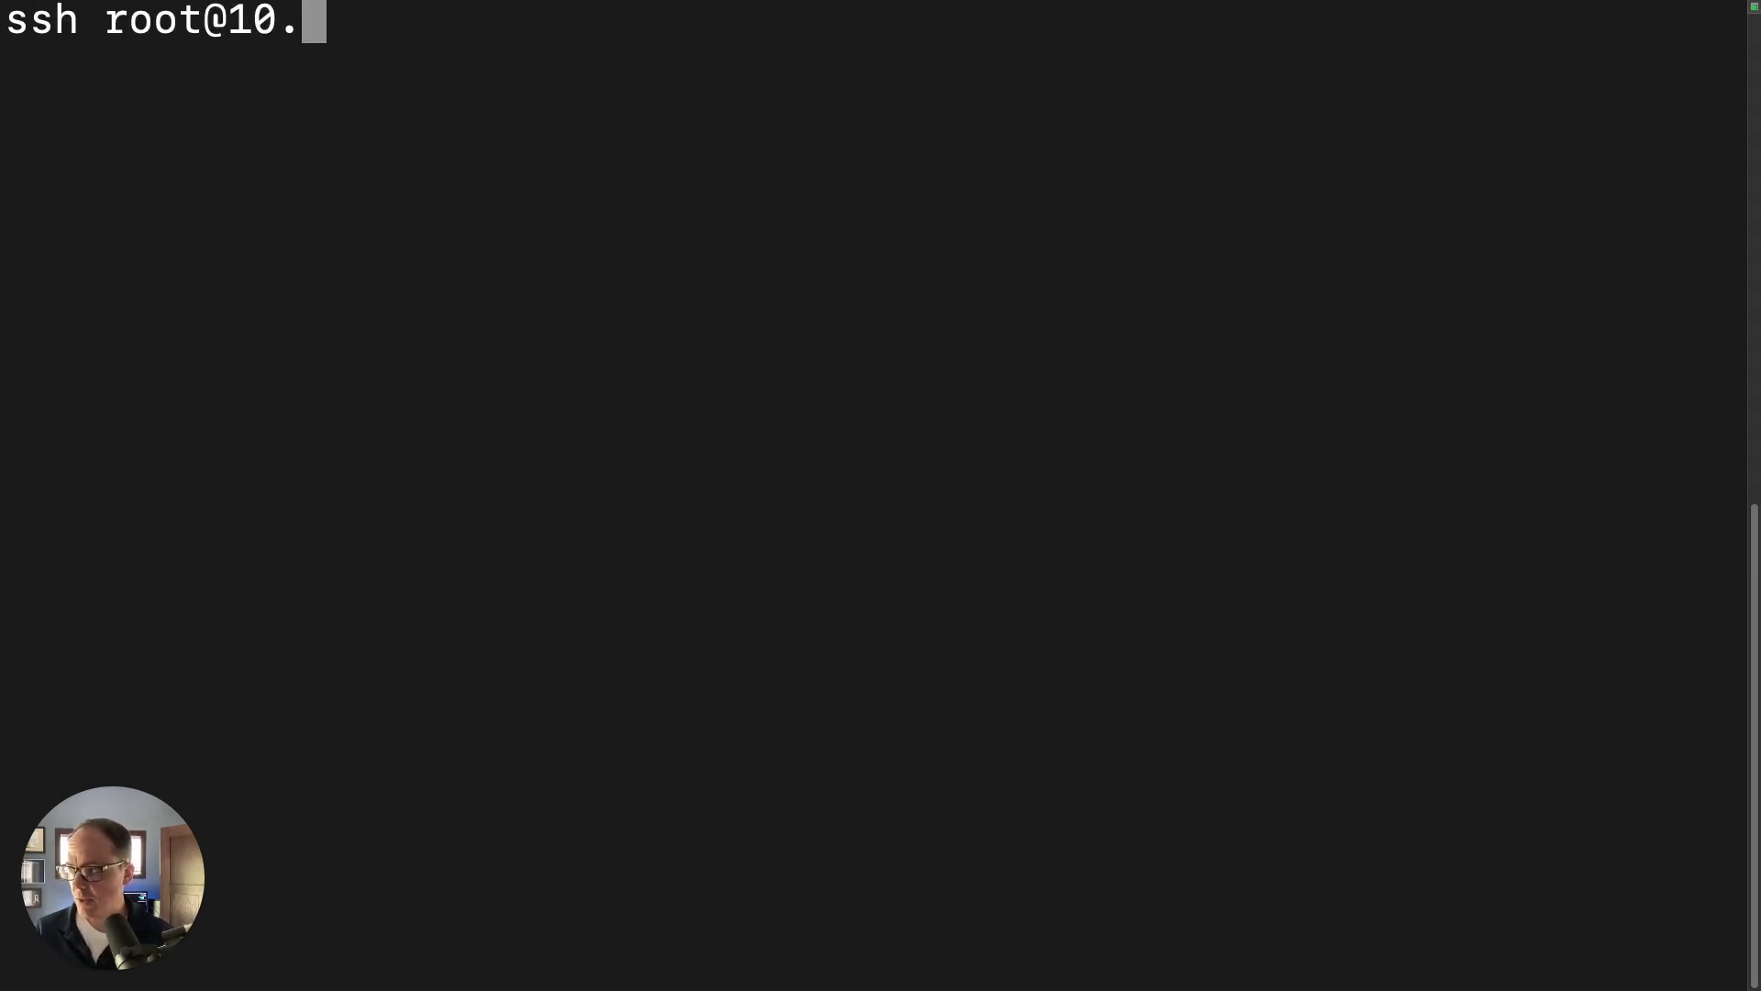
type("0.30.220")
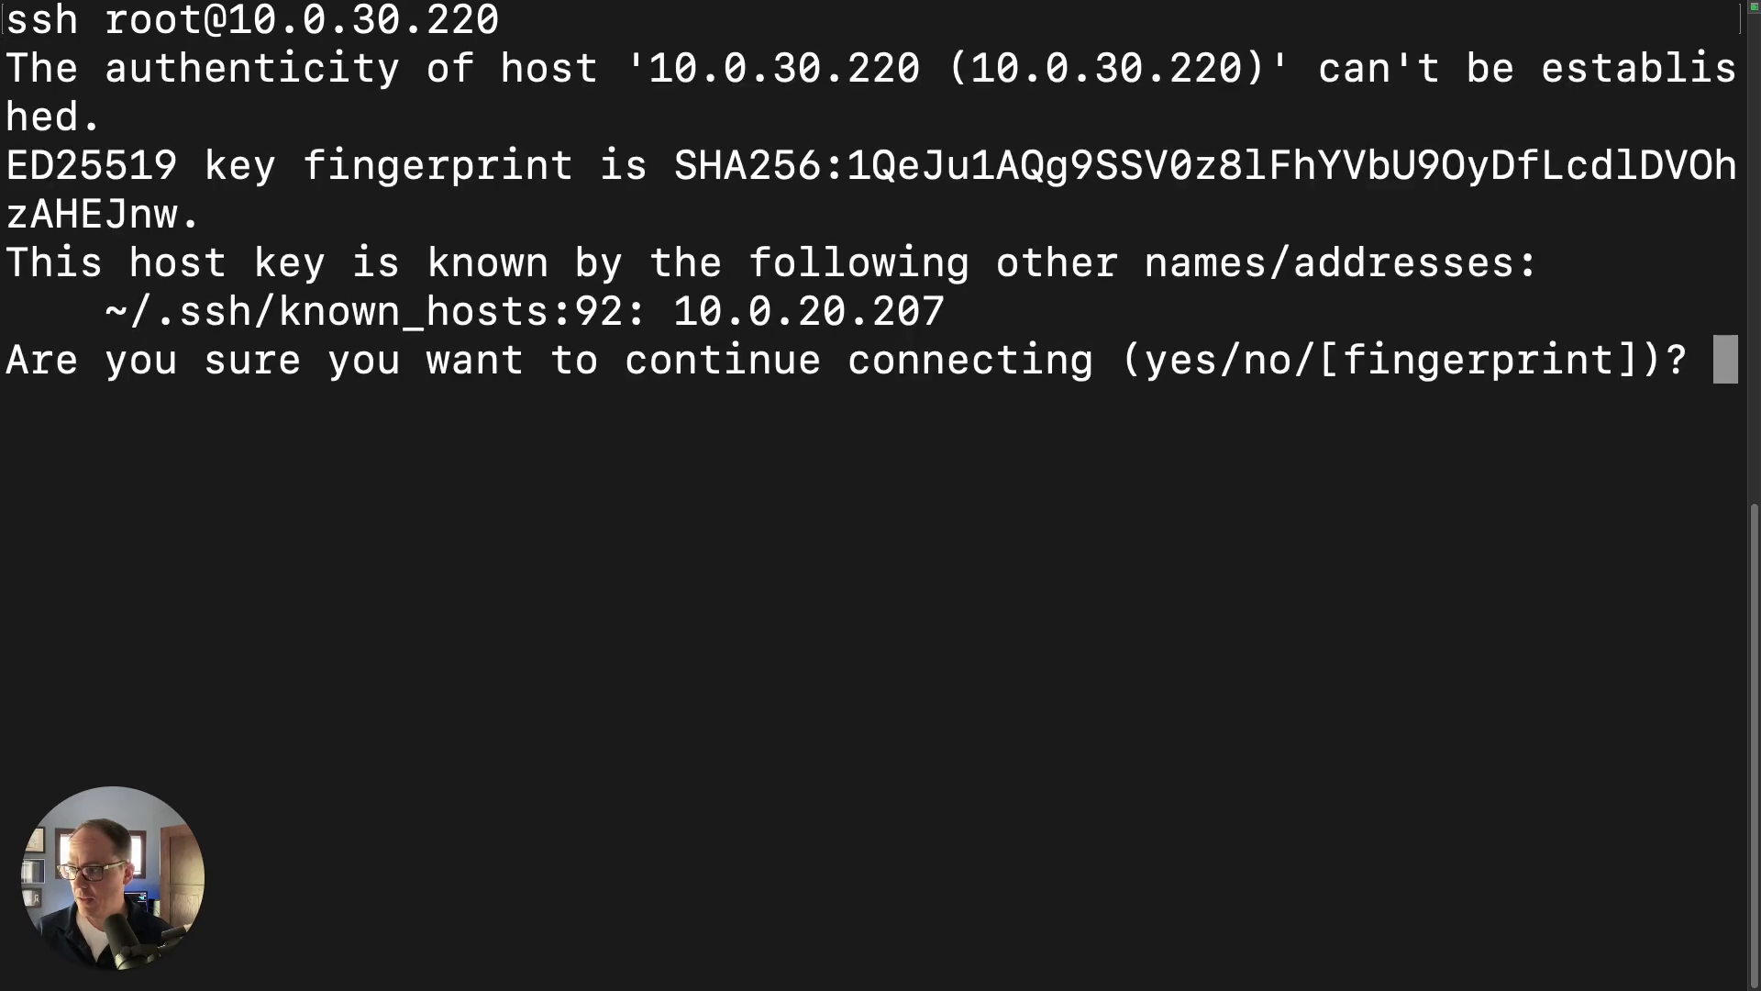
type("yes")
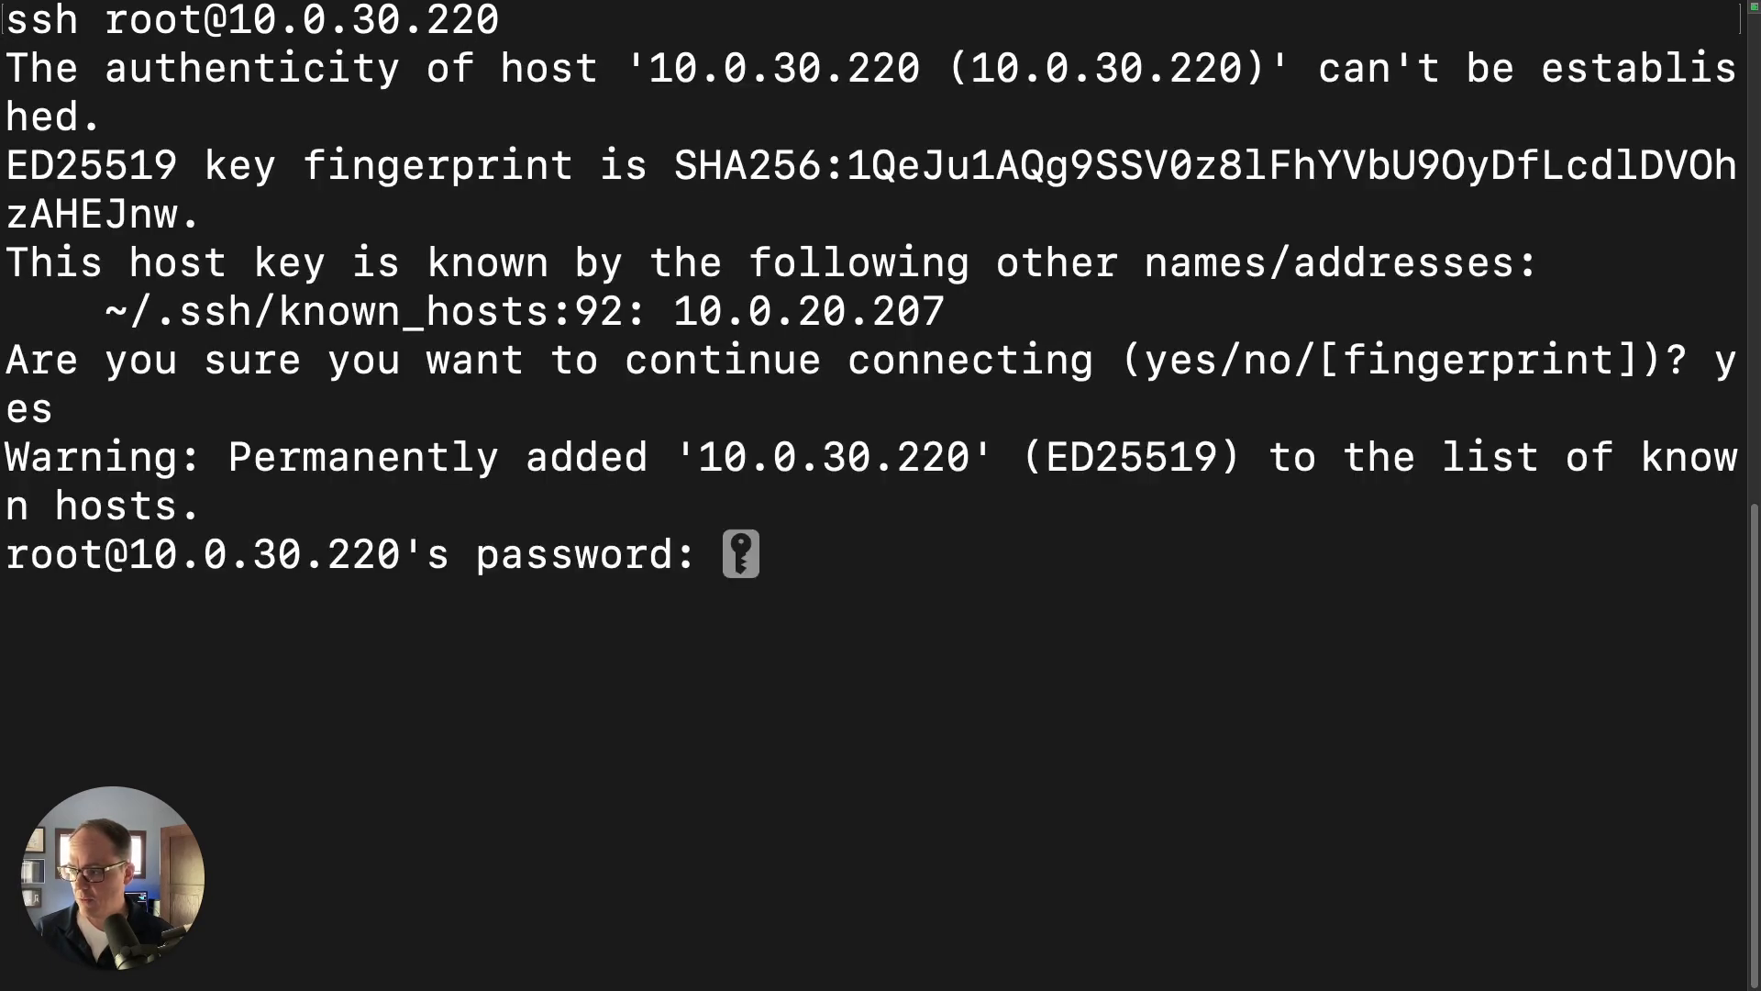